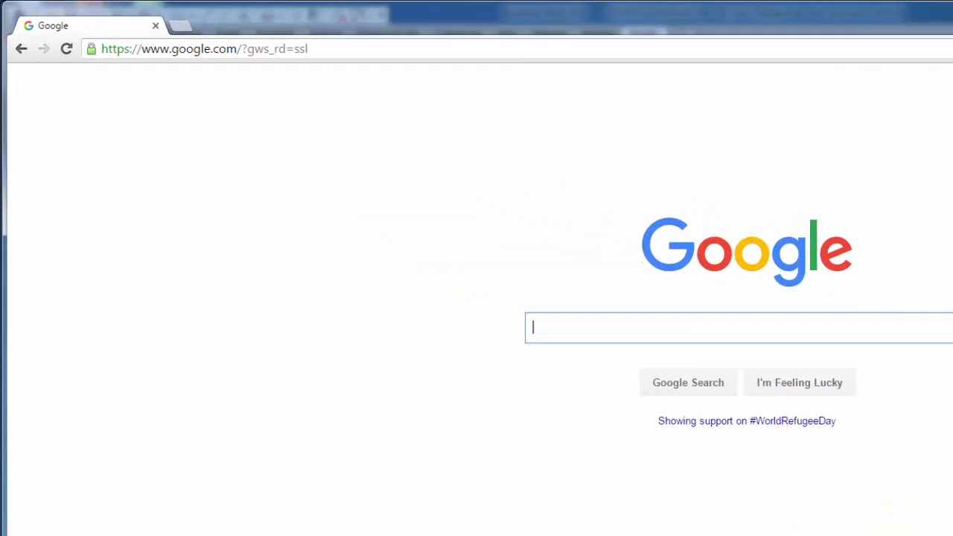
# Run a Google web search for 'Arcat'.
pyautogui.write('Arcat')
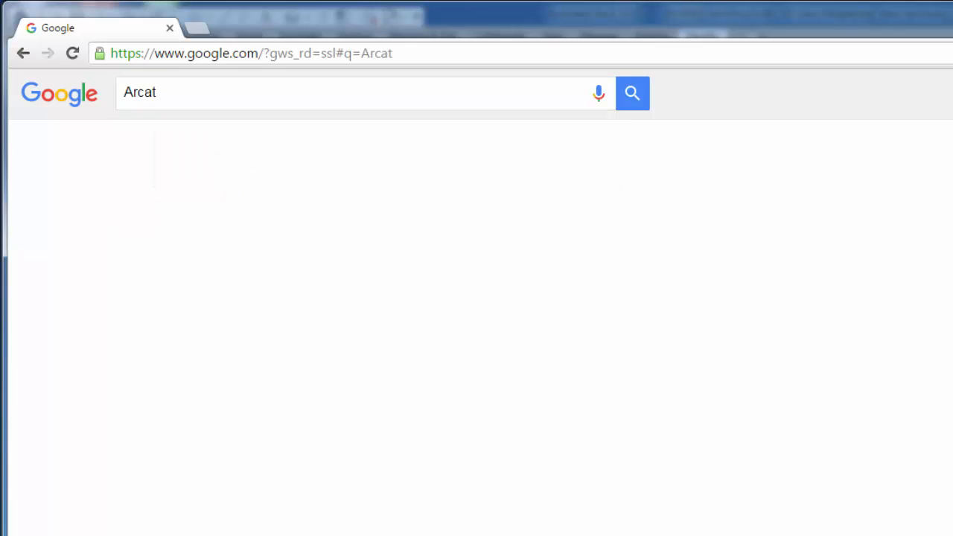
pyautogui.click(631, 92)
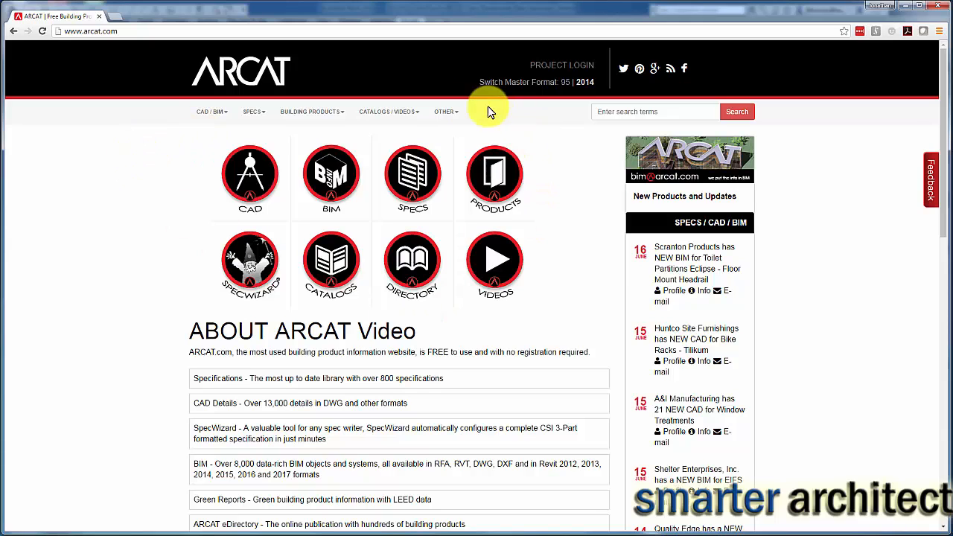
pyautogui.moveTo(568, 289)
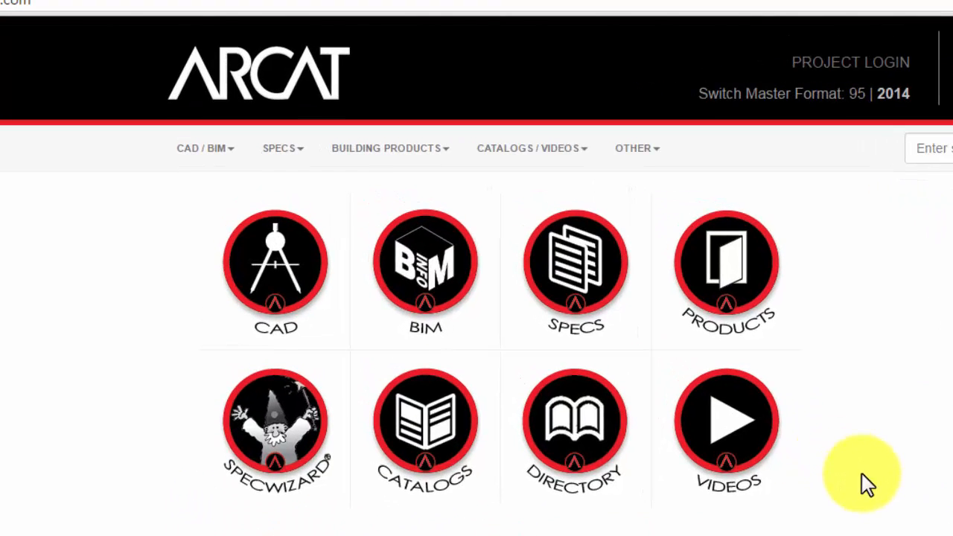
pyautogui.moveTo(207, 262)
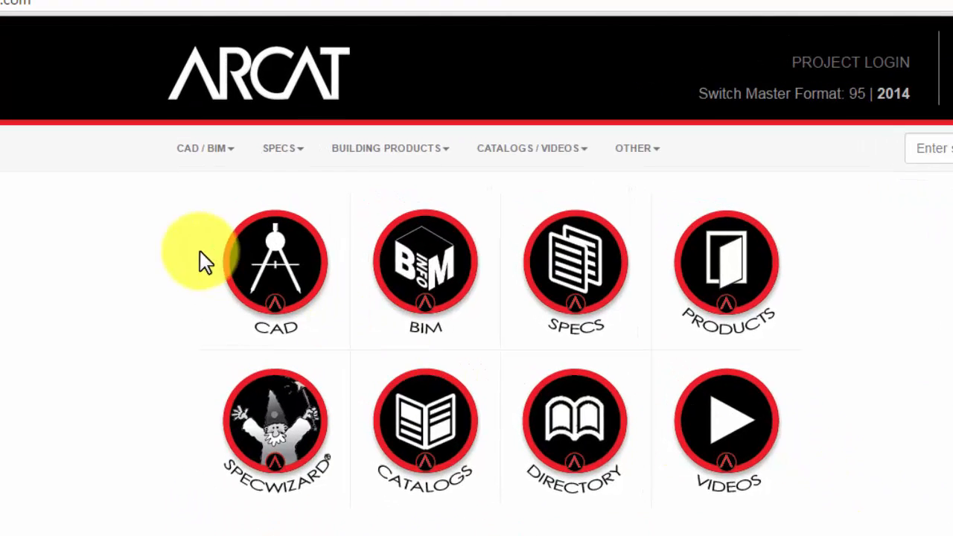
pyautogui.moveTo(834, 299)
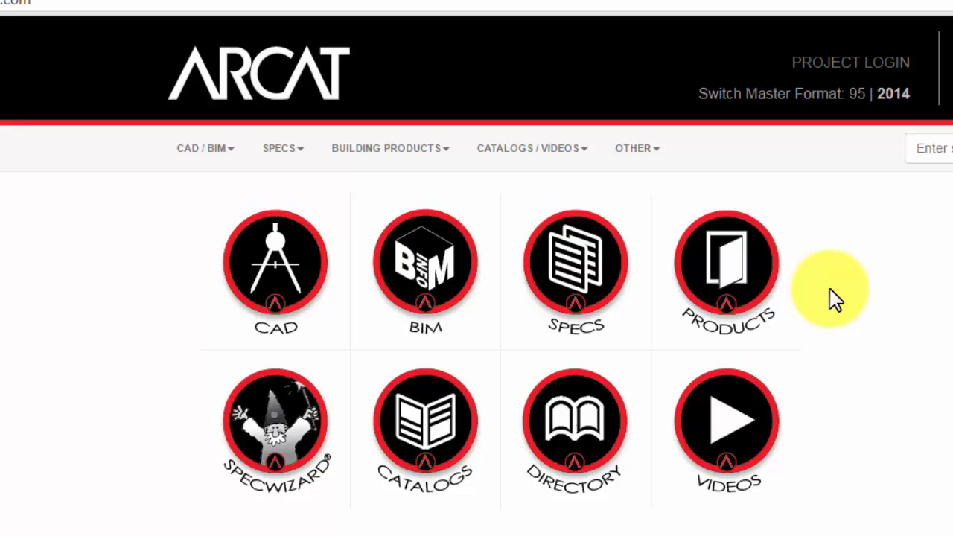
pyautogui.moveTo(857, 411)
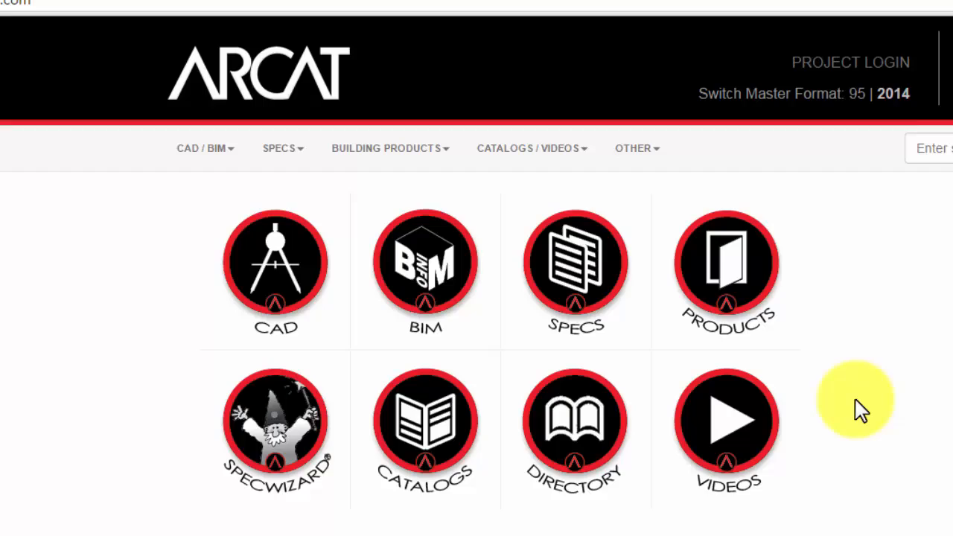
pyautogui.moveTo(430, 265)
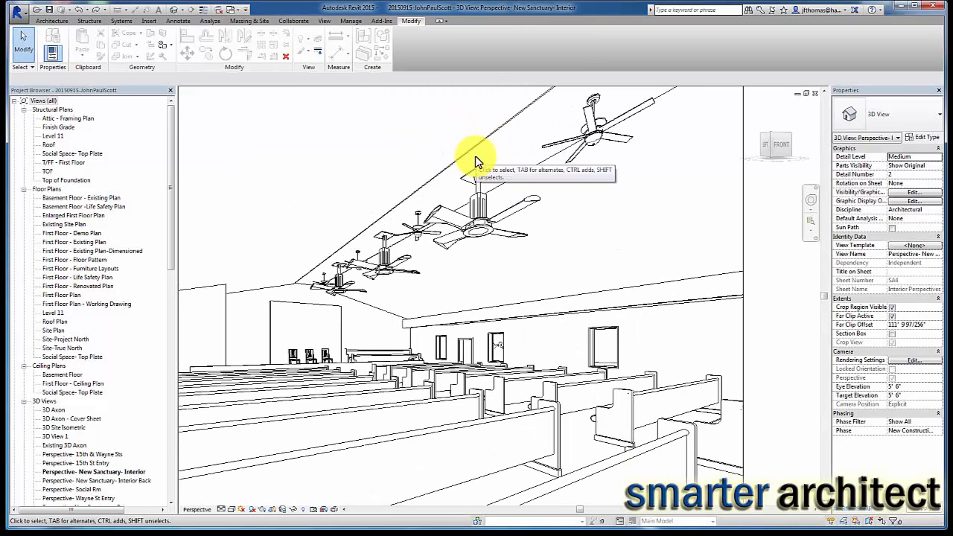
# Show the Perspective - New Sanctuary Interior 3D view with the placed ceiling fans.
pyautogui.click(483, 223)
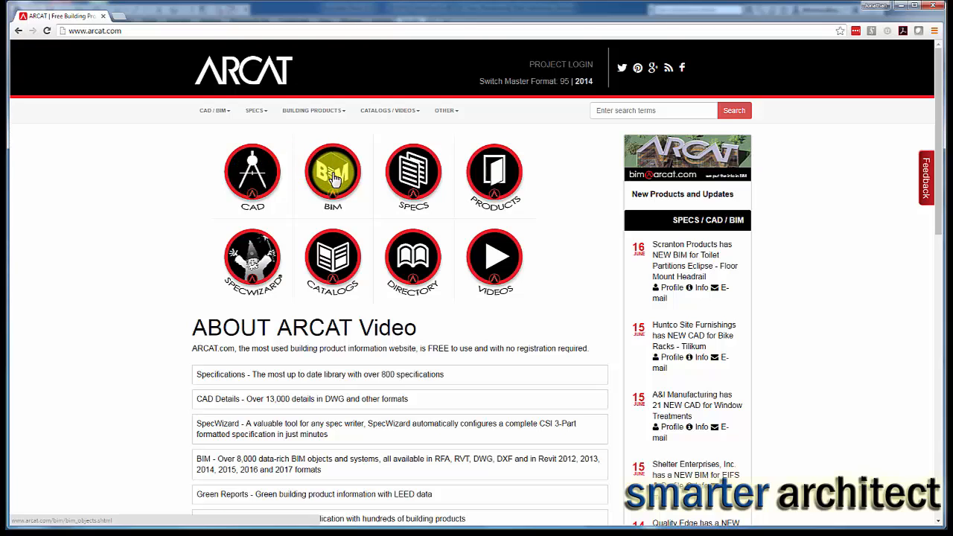
# Enter the free BIM objects library and browse its division list from General Requirements through HVAC.
pyautogui.click(334, 172)
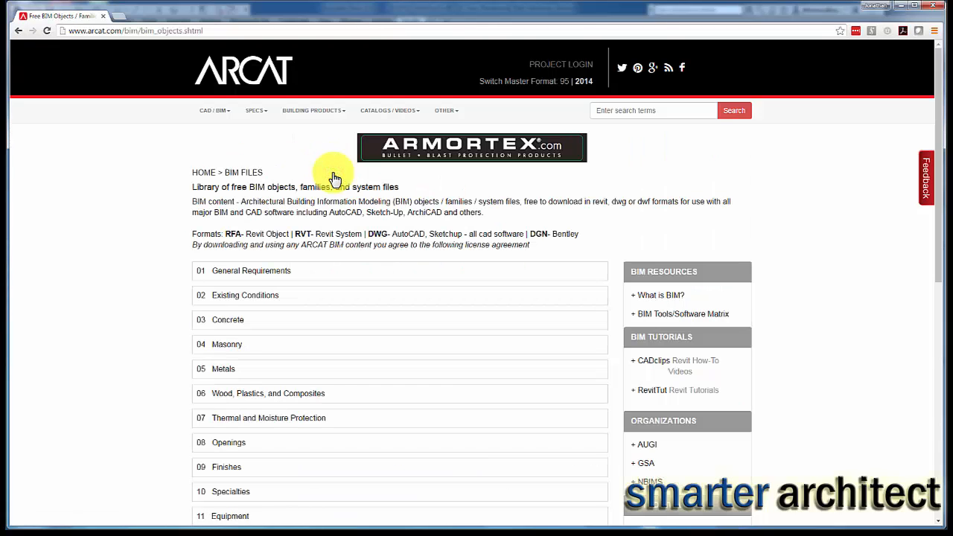
pyautogui.moveTo(288, 149)
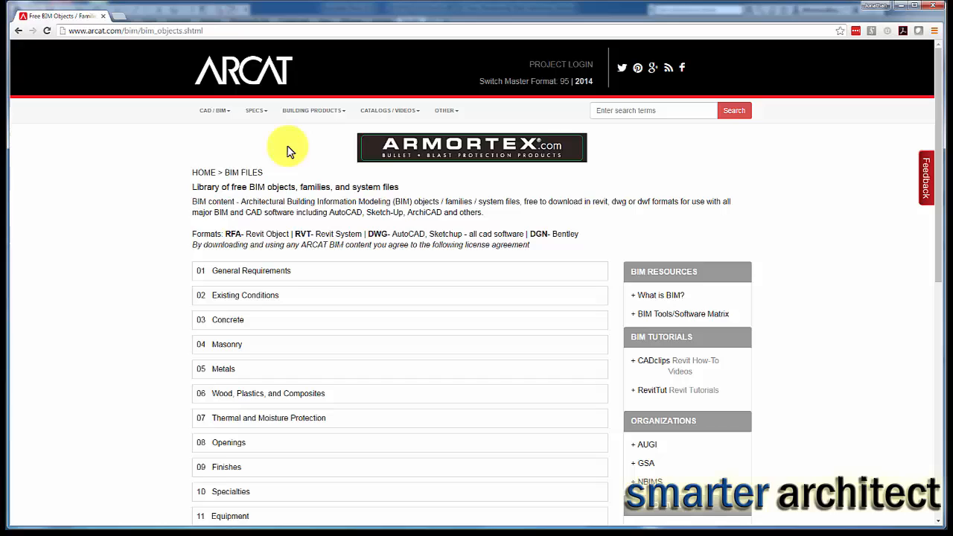
pyautogui.moveTo(290, 158)
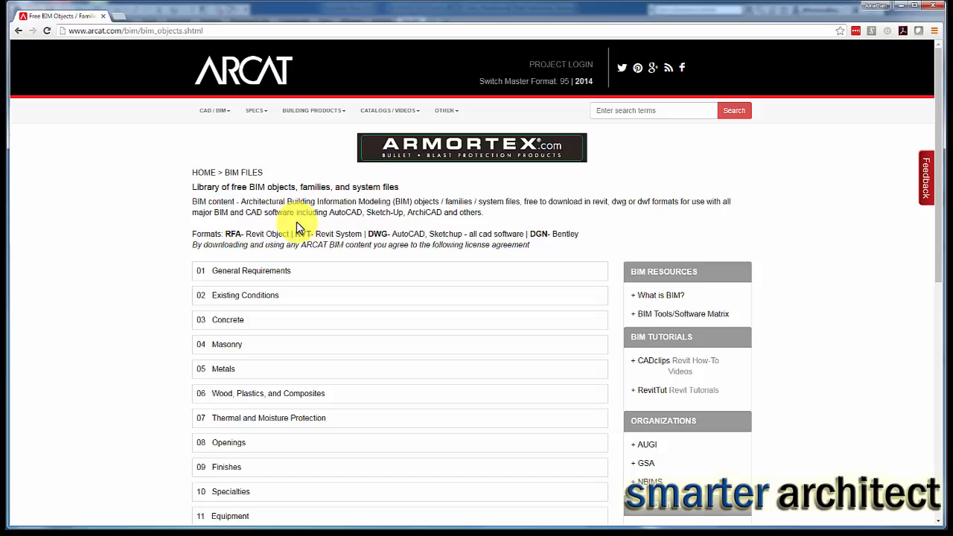
pyautogui.scroll(-3)
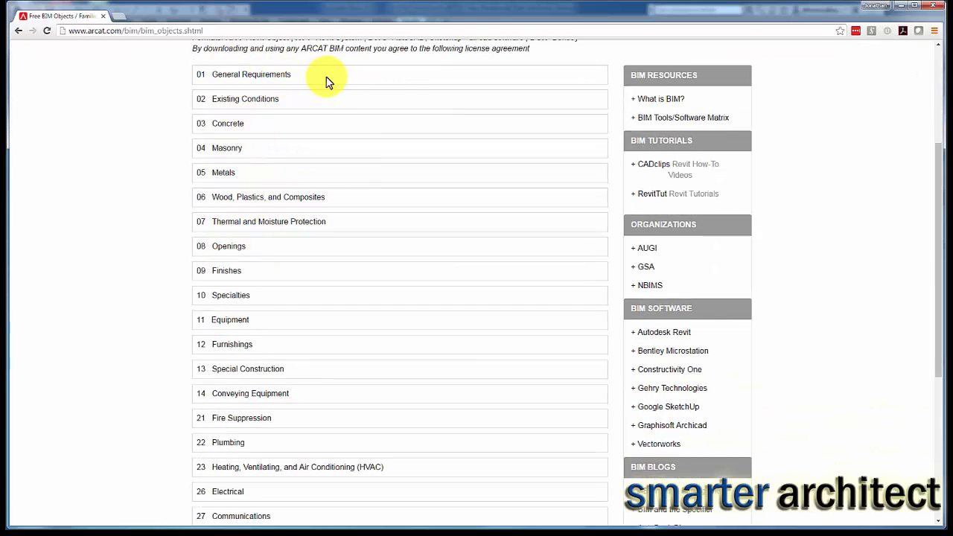
pyautogui.scroll(-3)
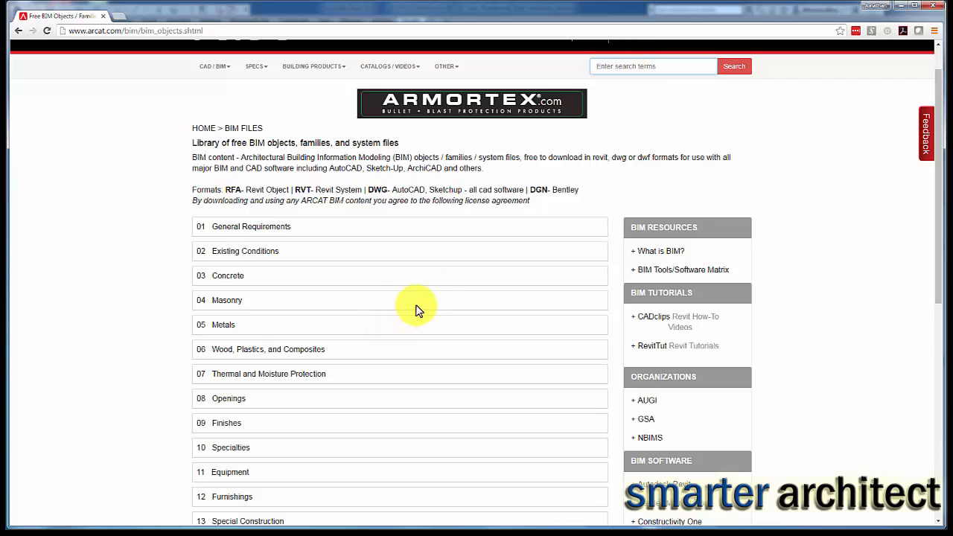
pyautogui.scroll(-3)
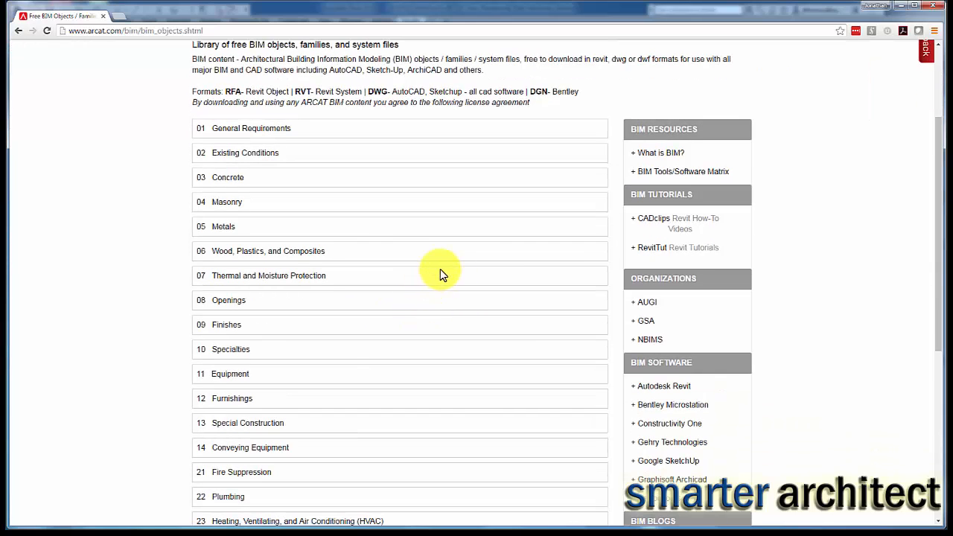
pyautogui.moveTo(423, 261)
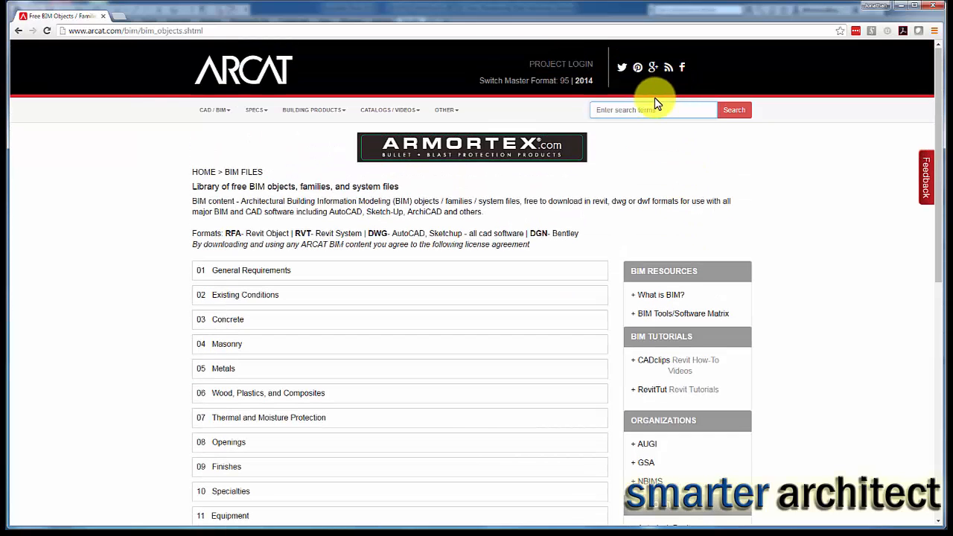
# Search ARCAT for 'ceiling fan' and browse the resulting manufacturers list.
pyautogui.write('CEILING')
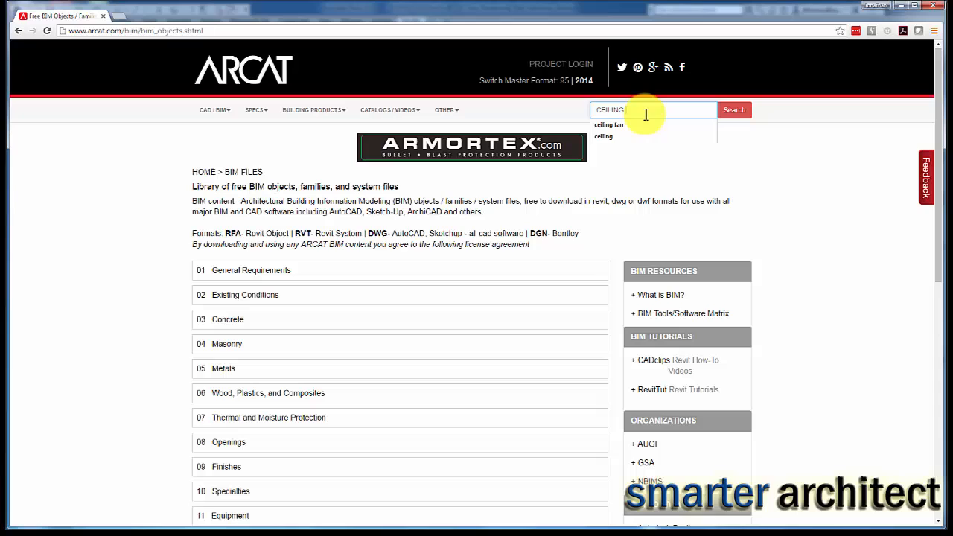
pyautogui.click(607, 125)
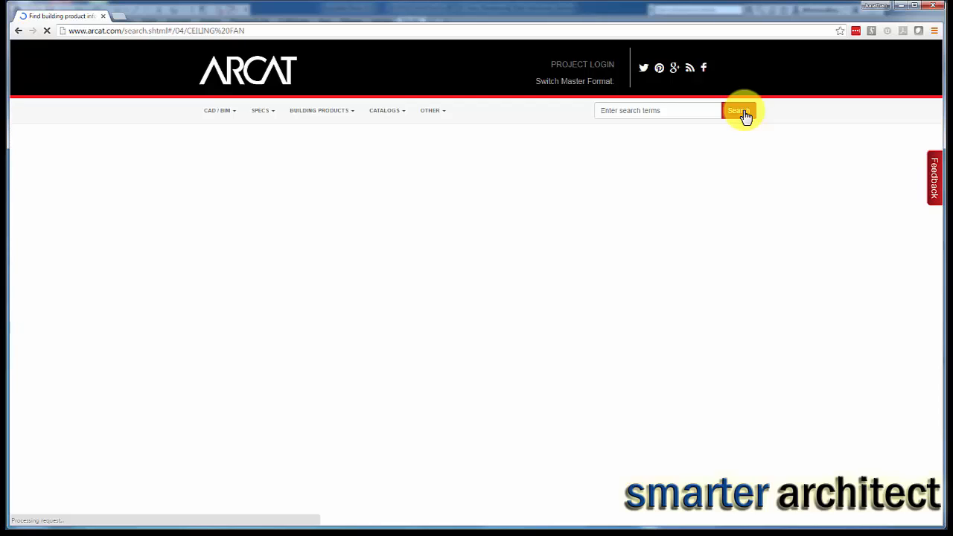
pyautogui.click(738, 110)
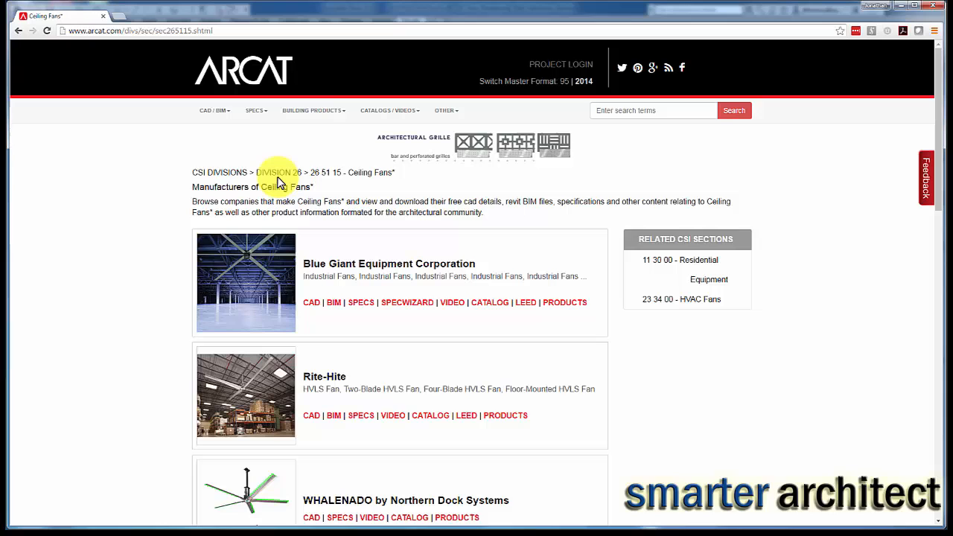
pyautogui.moveTo(369, 179)
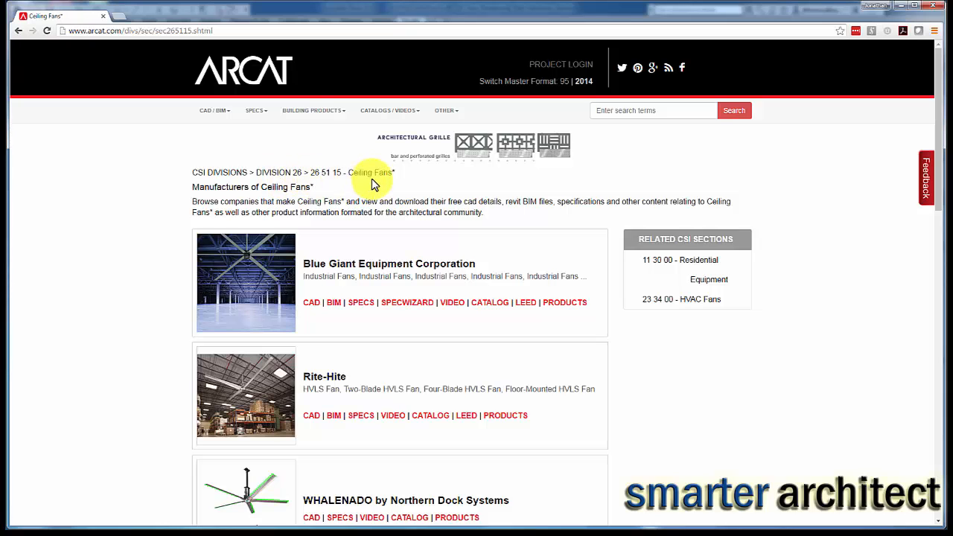
pyautogui.scroll(-3)
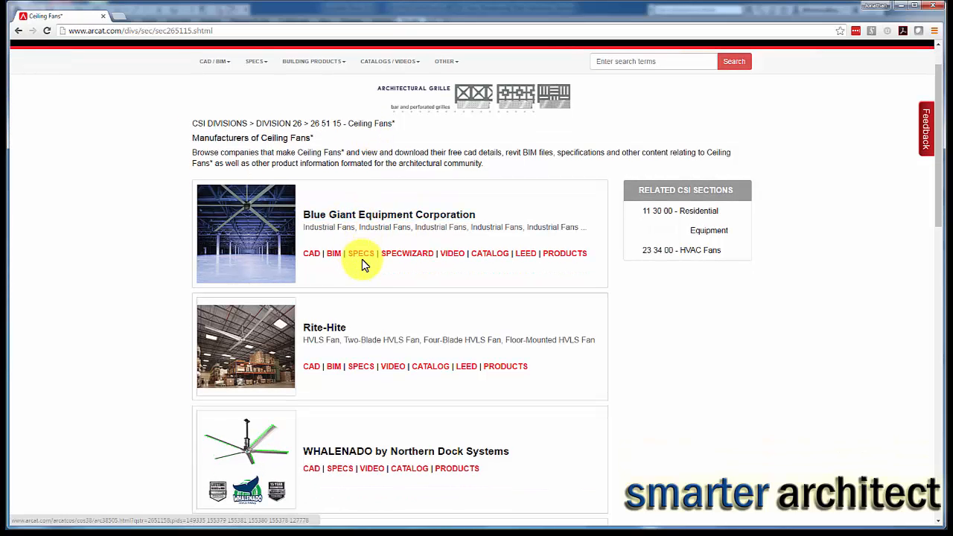
pyautogui.scroll(-3)
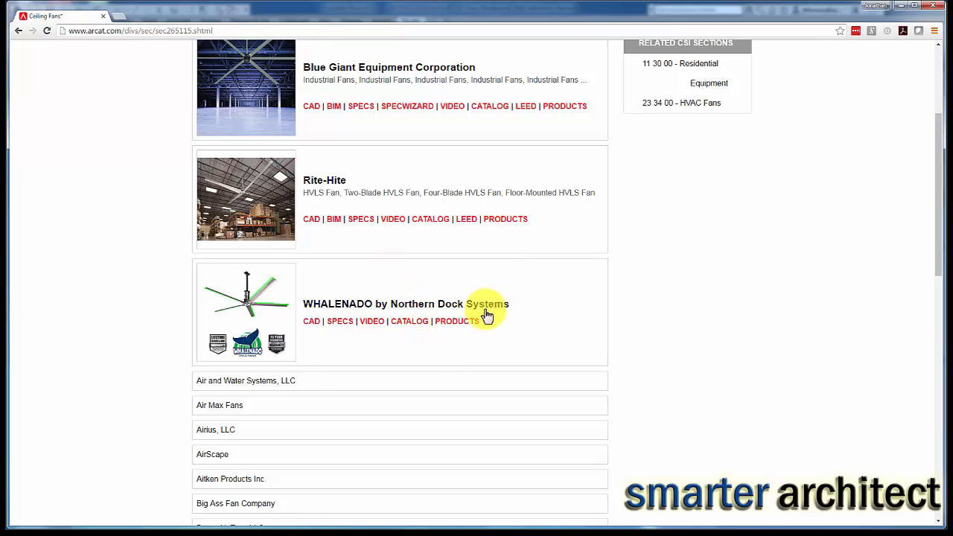
pyautogui.scroll(-3)
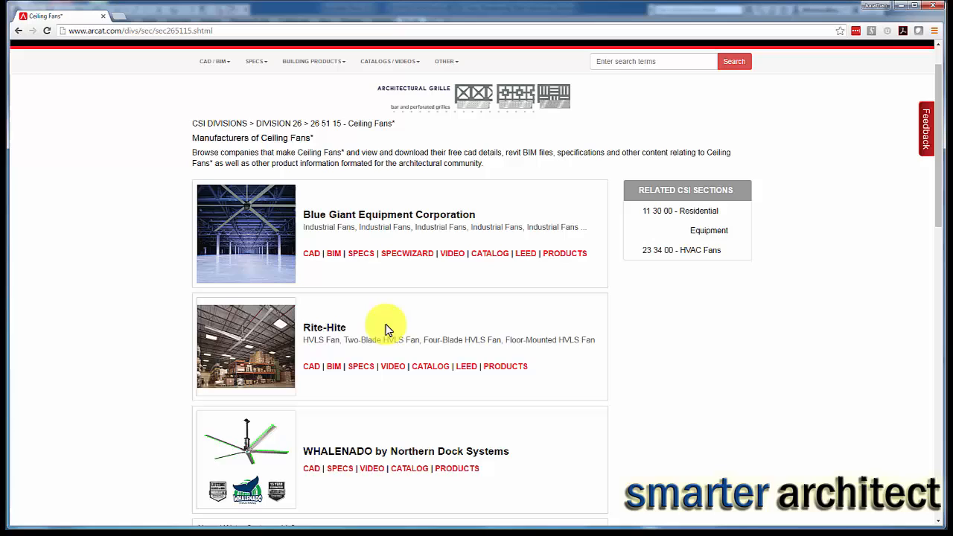
pyautogui.moveTo(381, 318)
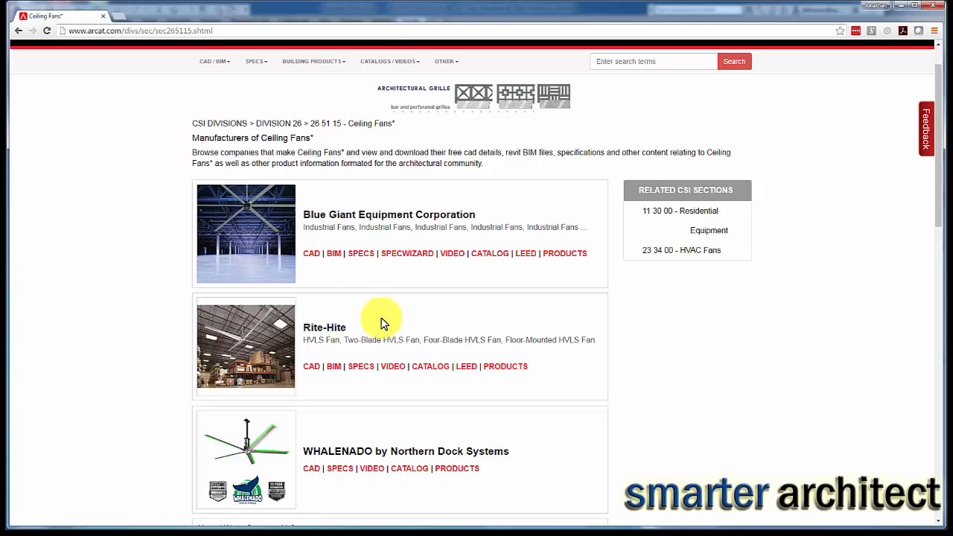
pyautogui.moveTo(334, 370)
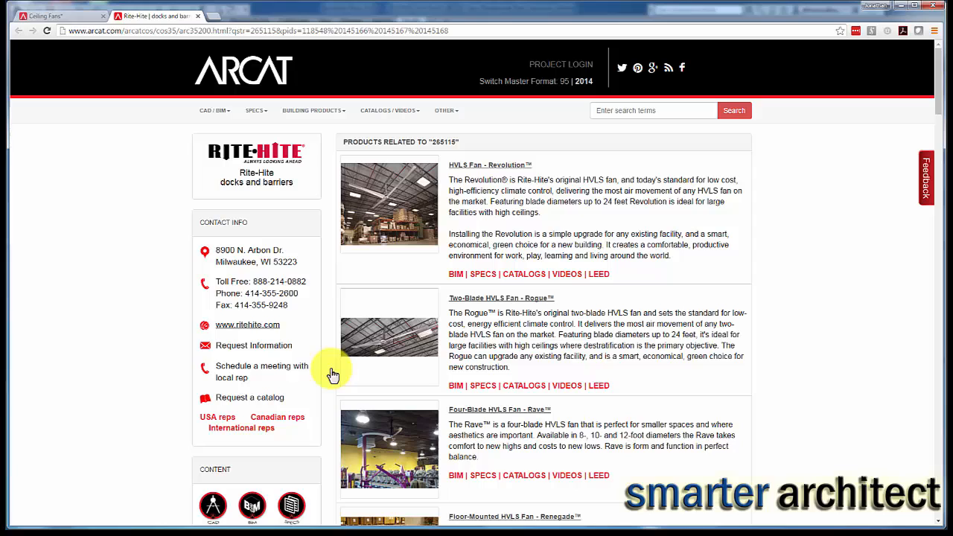
pyautogui.moveTo(536, 262)
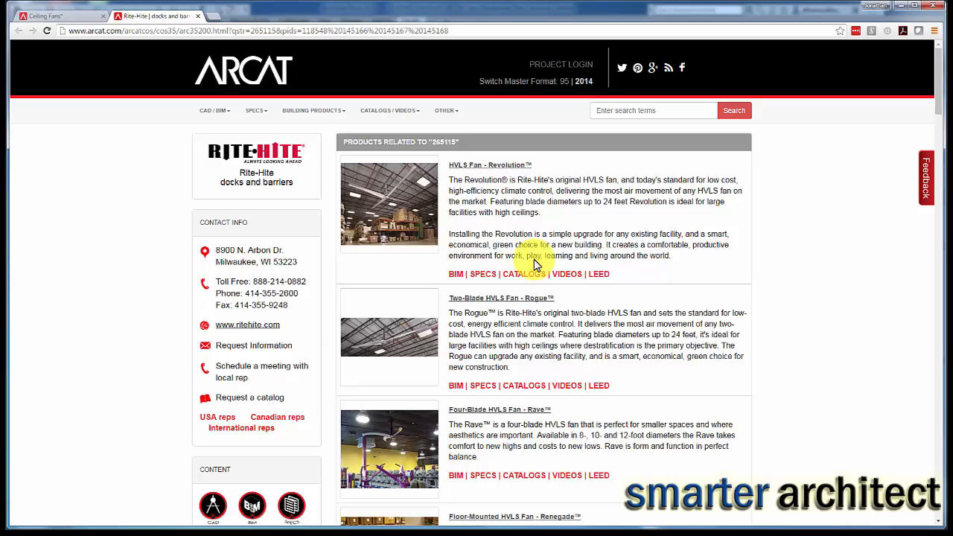
pyautogui.moveTo(482, 224)
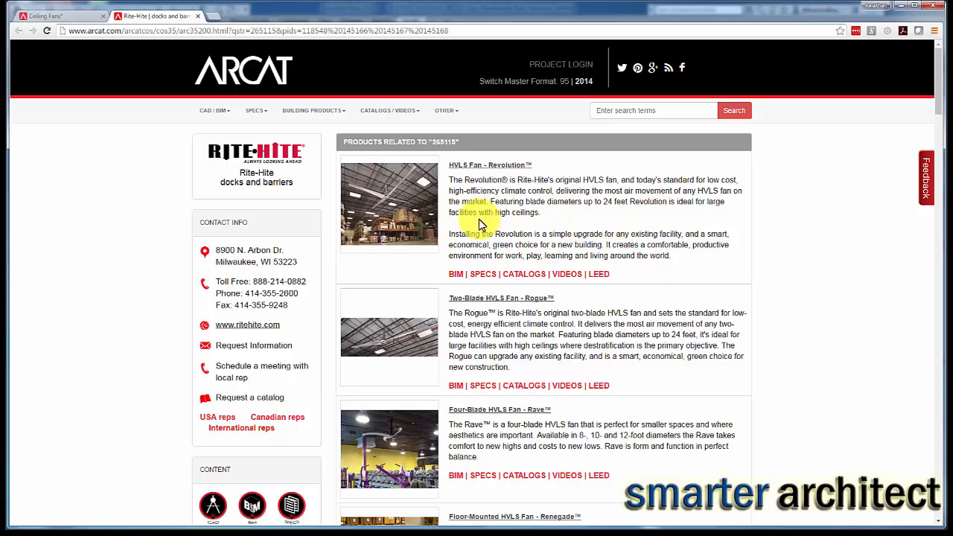
pyautogui.moveTo(416, 372)
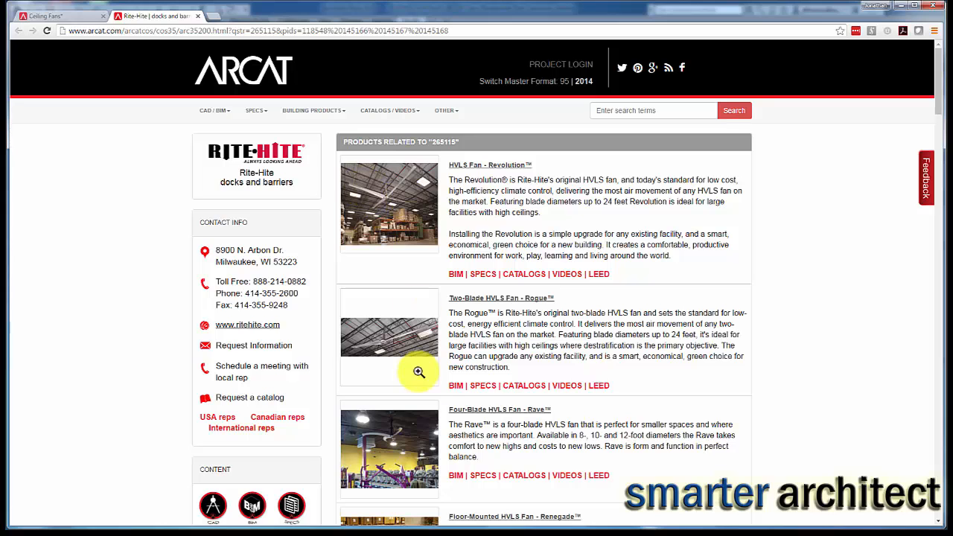
pyautogui.moveTo(412, 423)
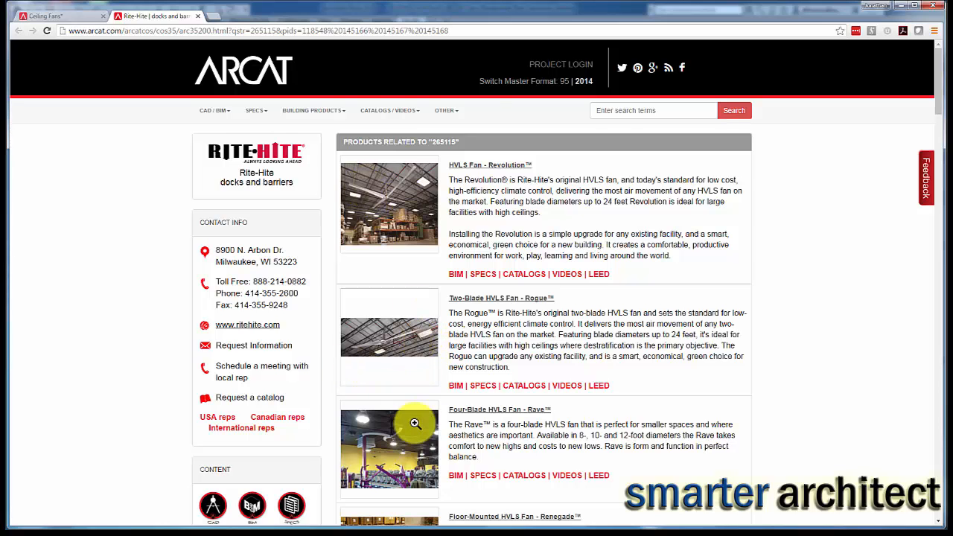
pyautogui.scroll(-3)
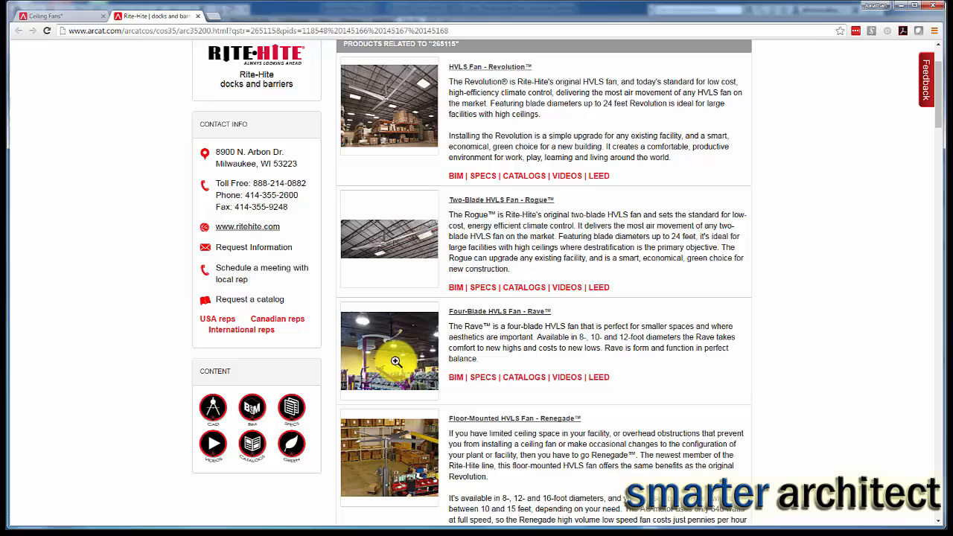
pyautogui.scroll(-3)
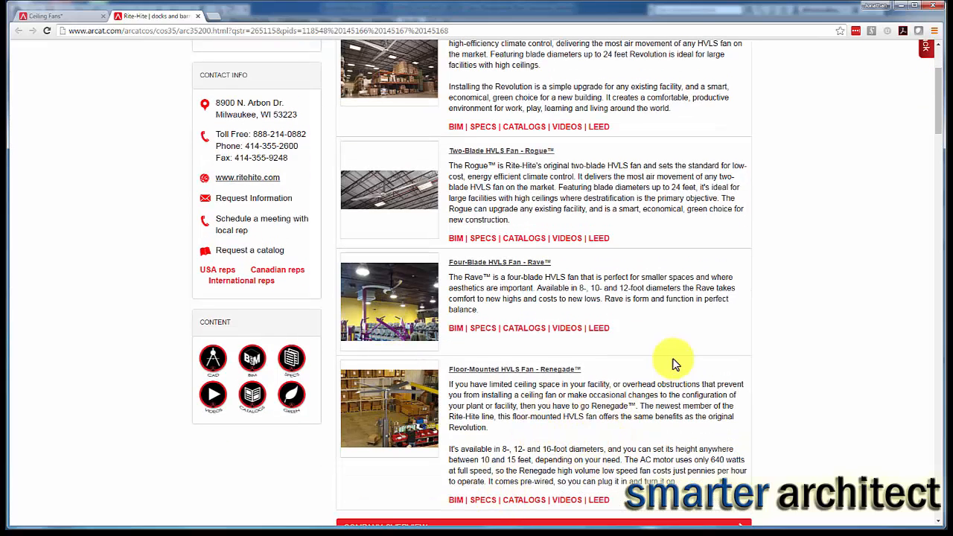
pyautogui.moveTo(473, 375)
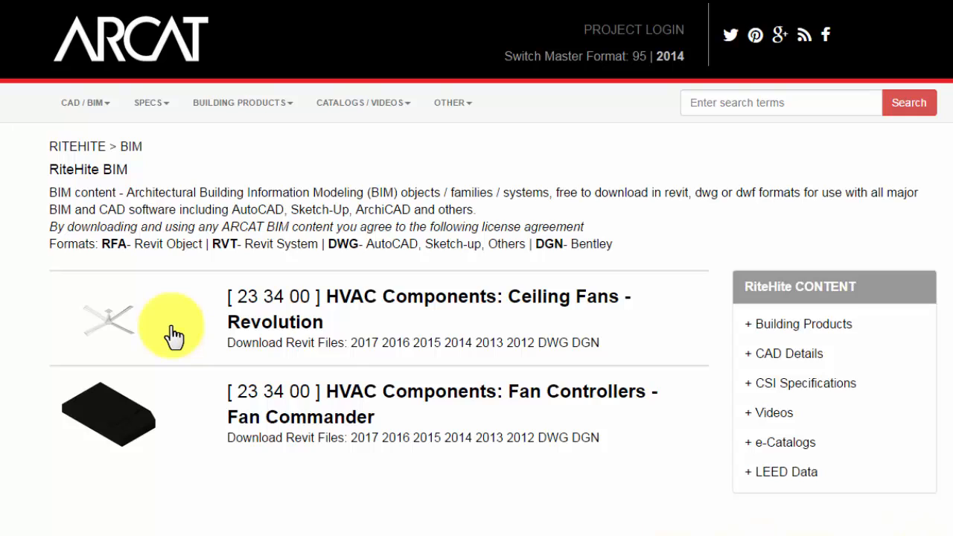
pyautogui.moveTo(399, 349)
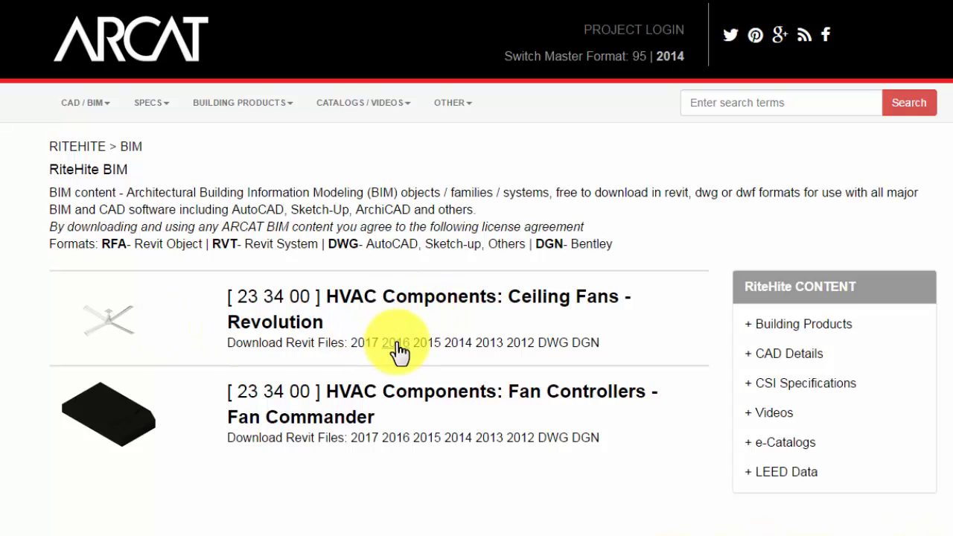
pyautogui.moveTo(464, 342)
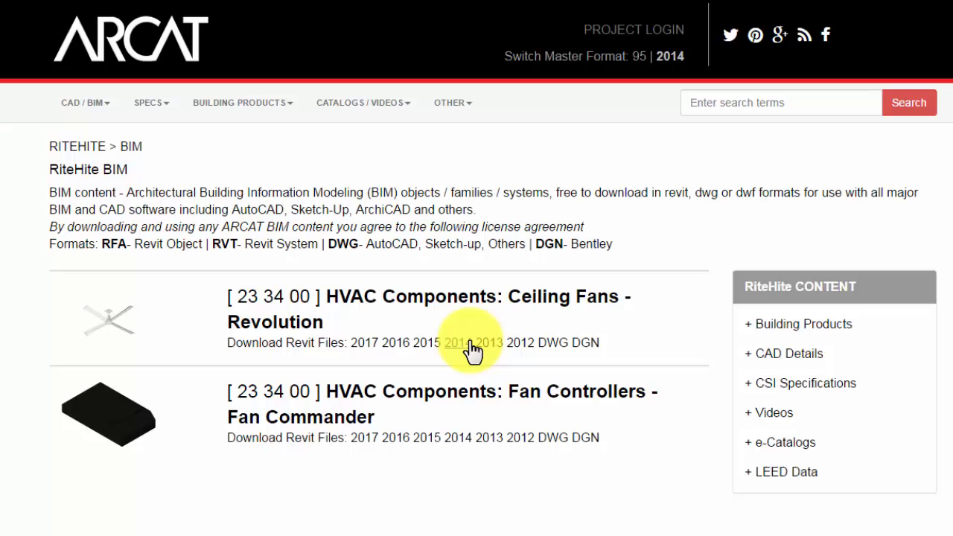
pyautogui.moveTo(419, 366)
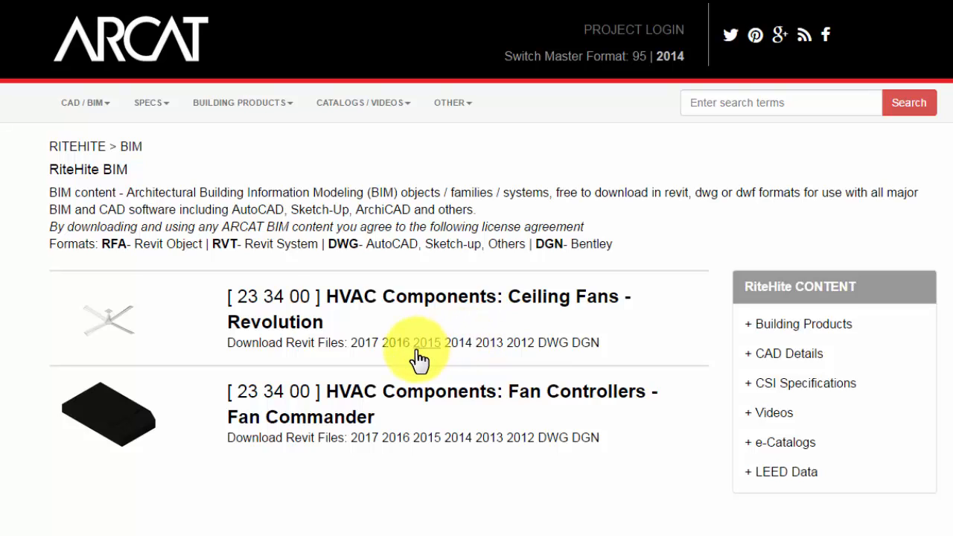
pyautogui.moveTo(430, 351)
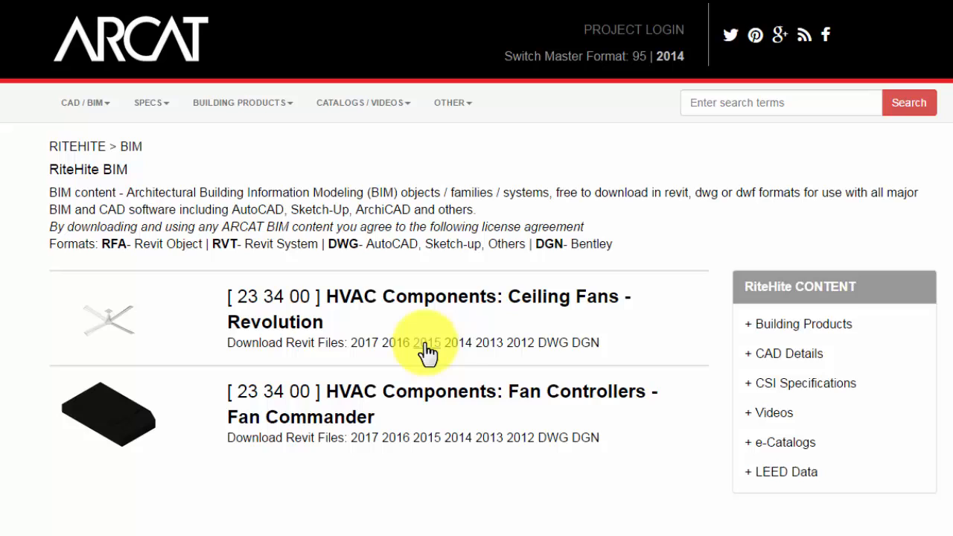
# Download the Rite-Hite Ceiling Fans - Revolution family for Revit 2015.
pyautogui.click(423, 343)
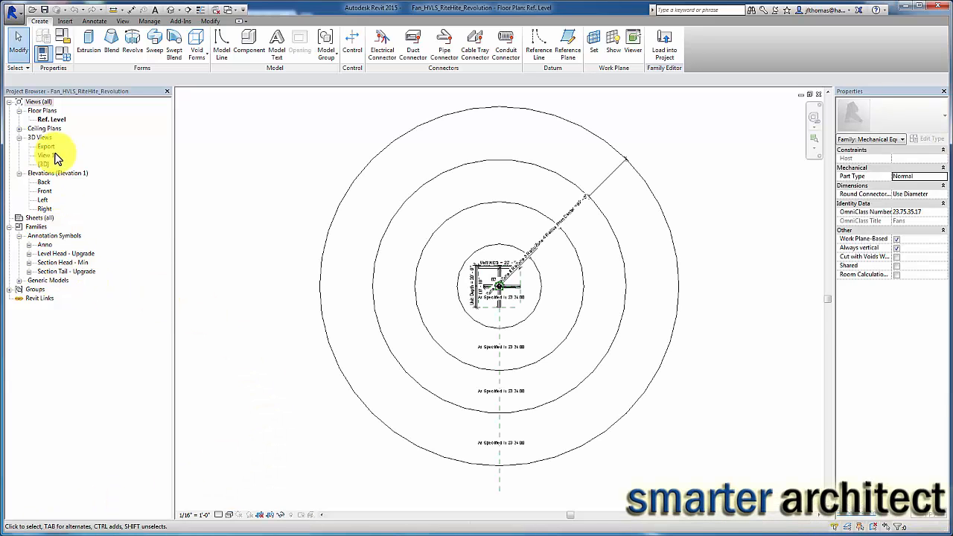
# Show the Revolution fan family in the {3D} view from the Project Browser.
pyautogui.doubleClick(43, 164)
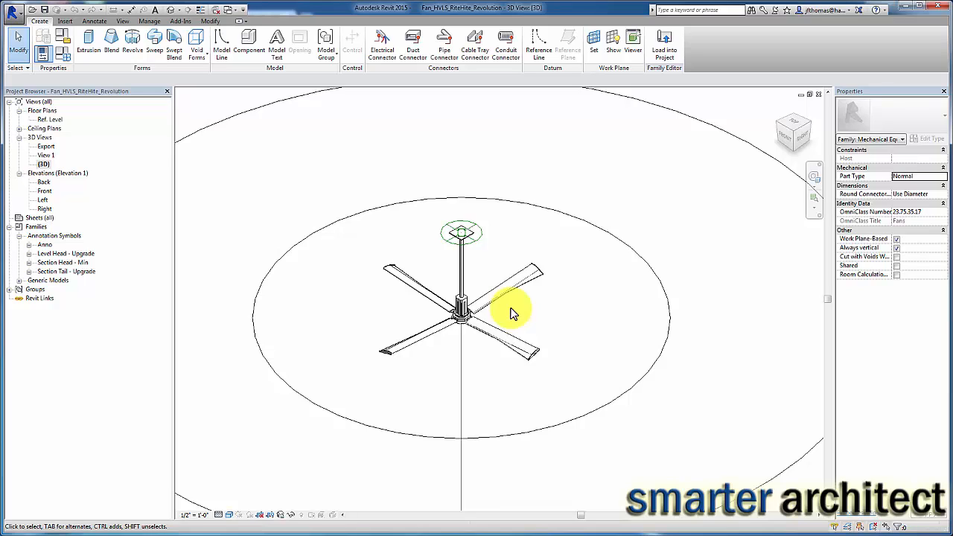
pyautogui.moveTo(514, 315)
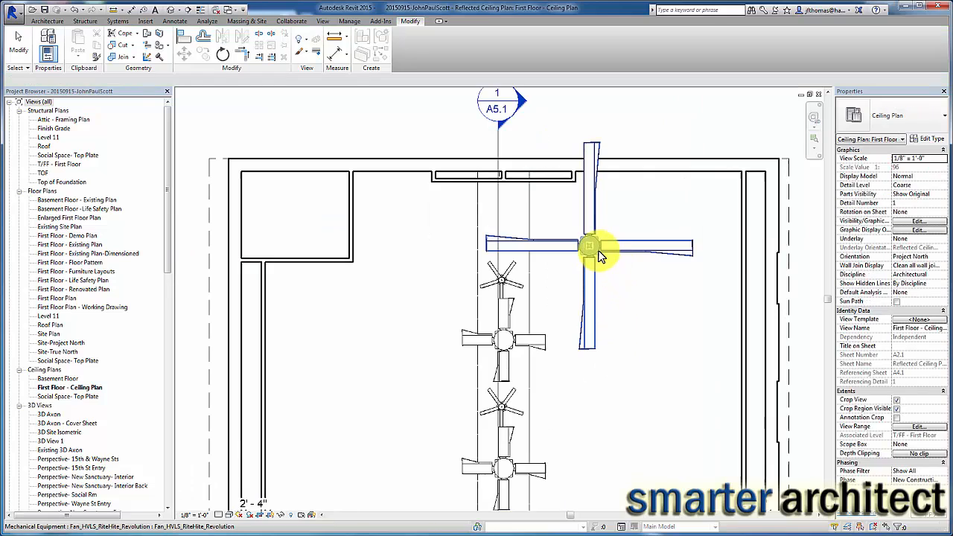
pyautogui.moveTo(586, 245)
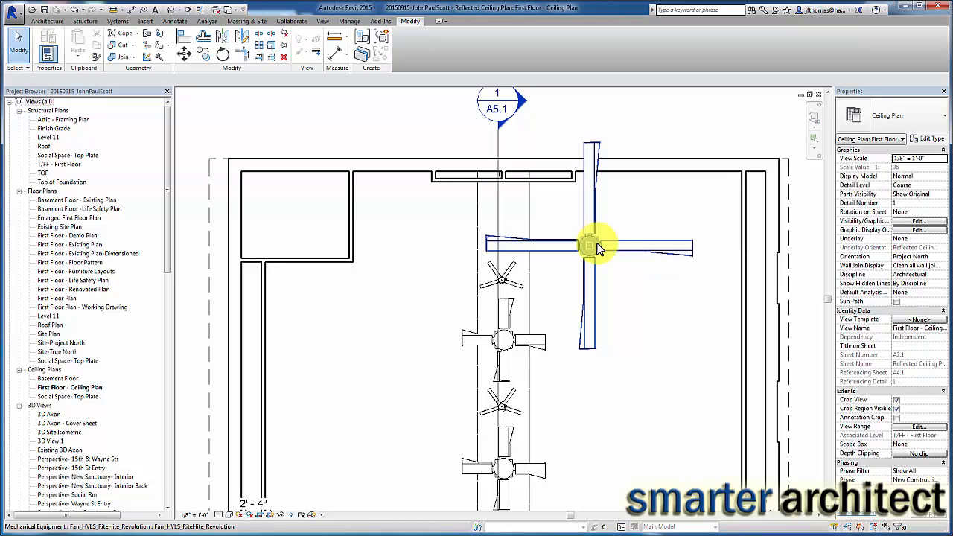
# Select a placed Revolution fan in the First Floor ceiling plan and review its properties.
pyautogui.click(588, 246)
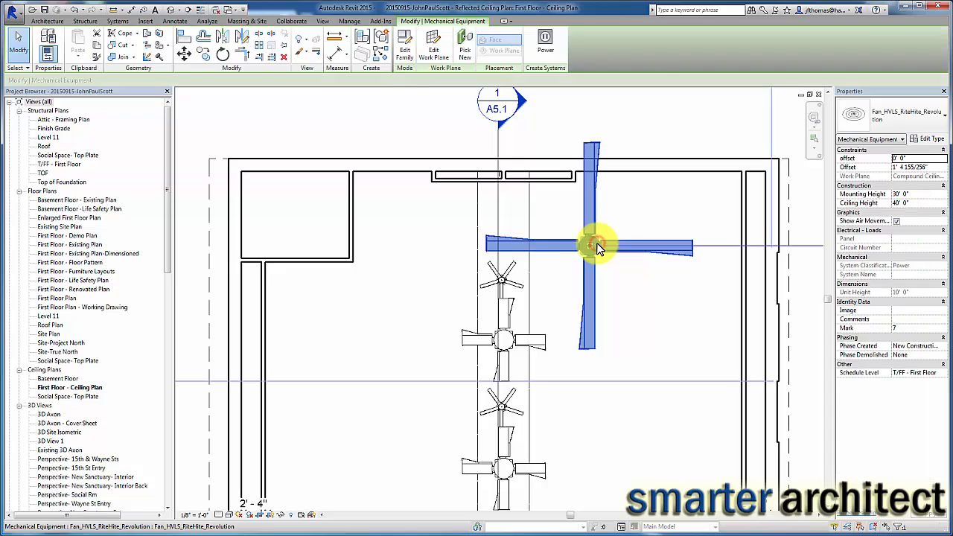
pyautogui.moveTo(594, 246)
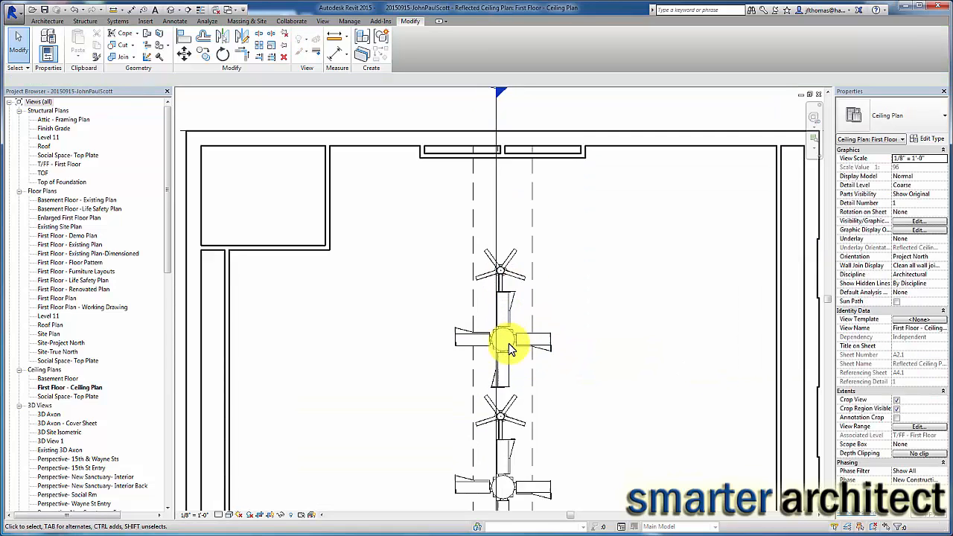
pyautogui.click(503, 339)
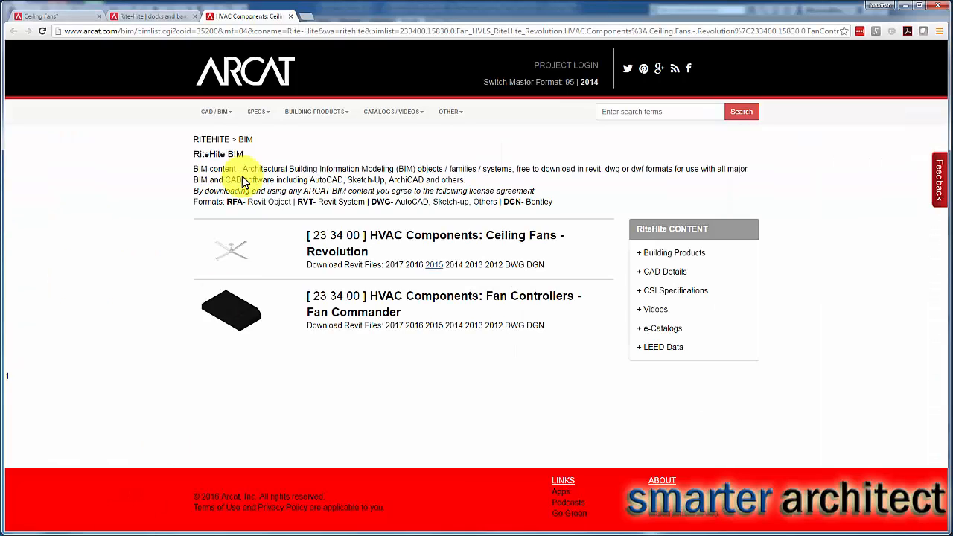
pyautogui.moveTo(313, 12)
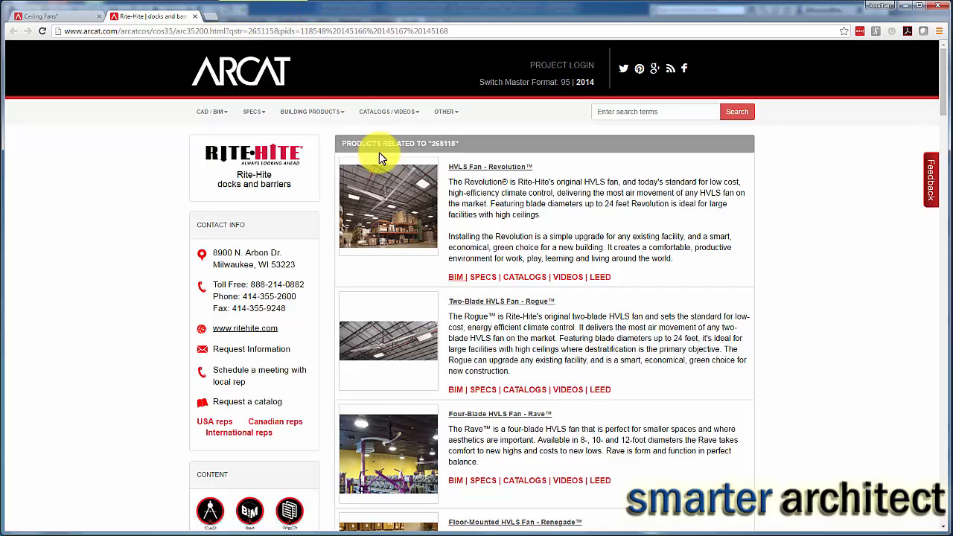
pyautogui.moveTo(318, 117)
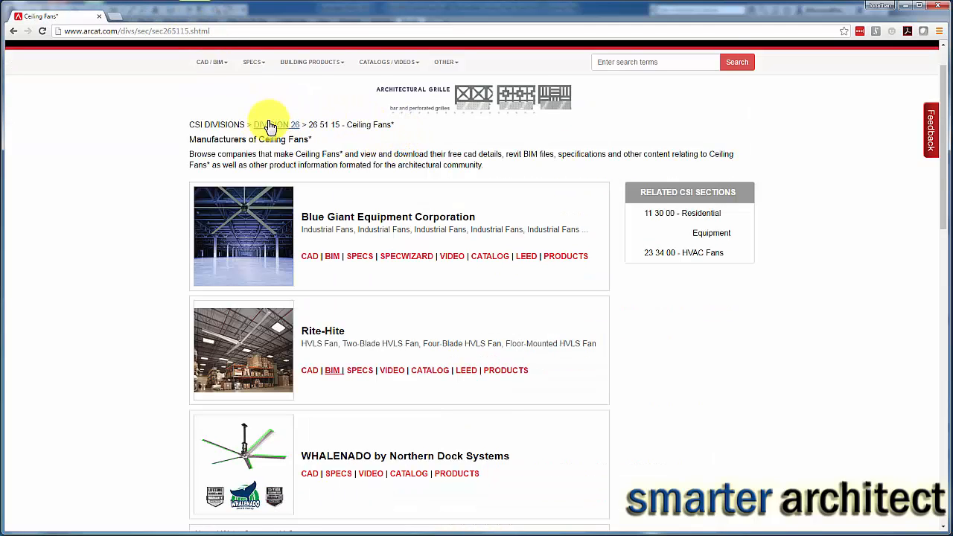
# Go to BIM Objects via the CAD/BIM menu and enter the Electrical division's Interior Lighting category.
pyautogui.click(212, 63)
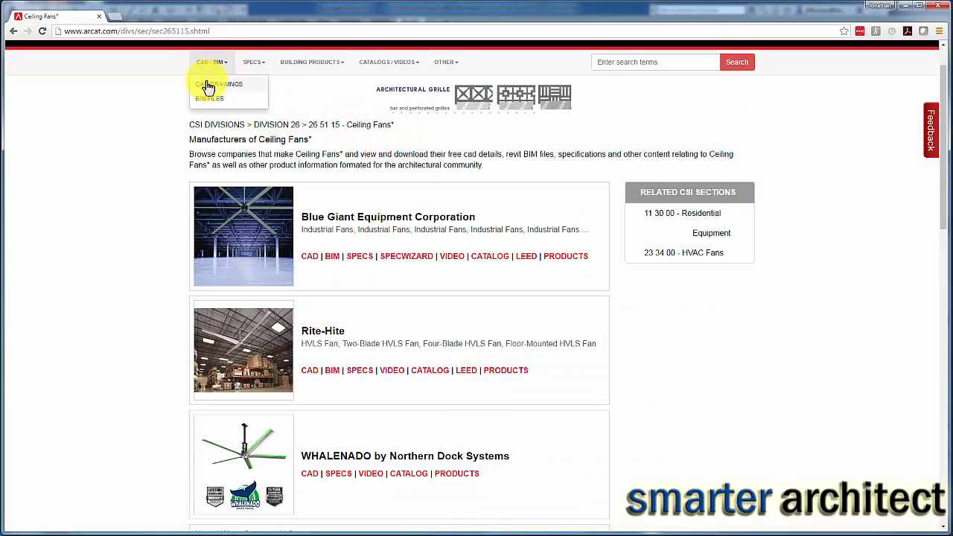
pyautogui.click(217, 84)
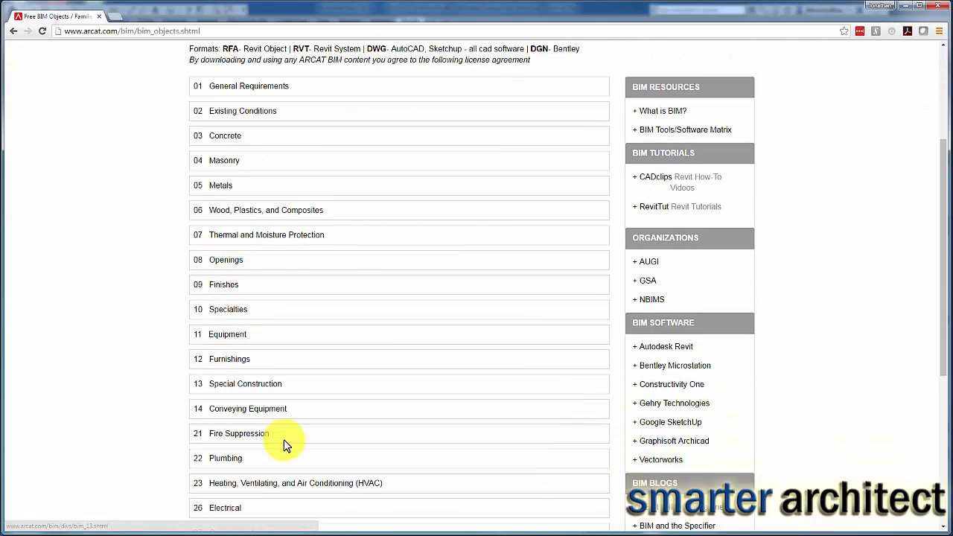
pyautogui.scroll(-3)
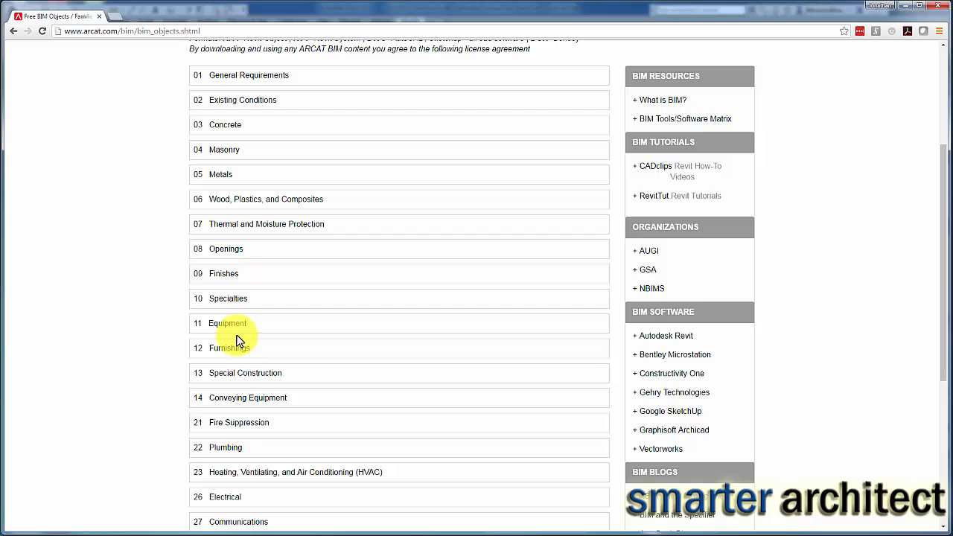
pyautogui.moveTo(240, 327)
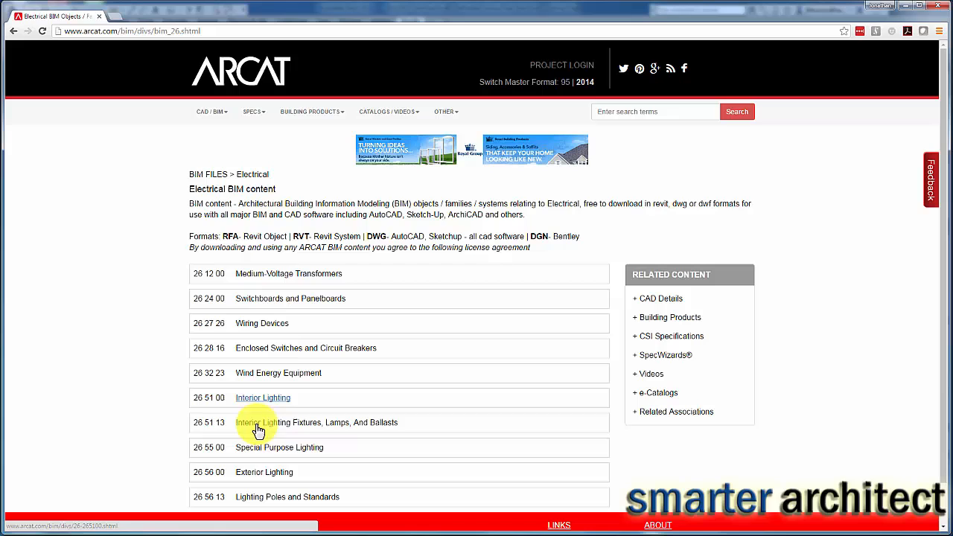
pyautogui.moveTo(225, 307)
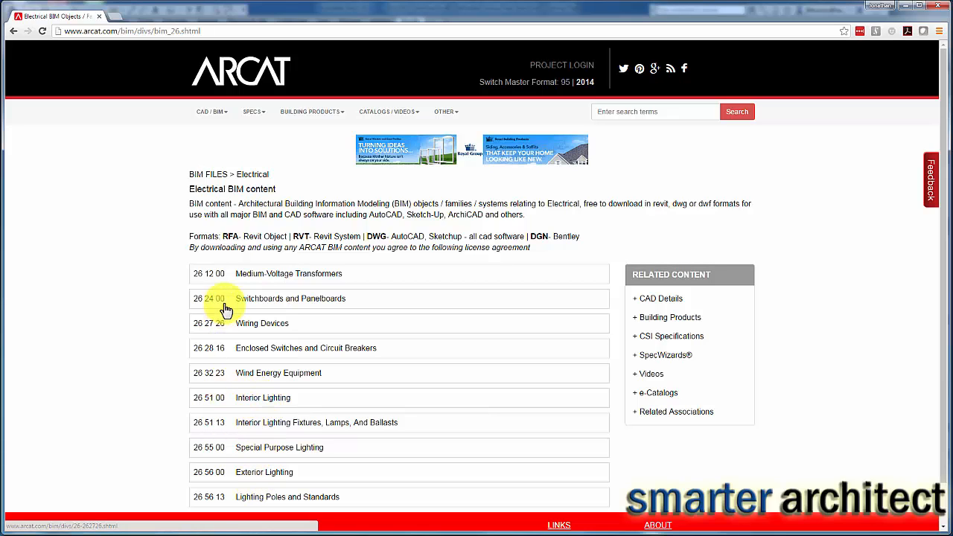
pyautogui.click(262, 397)
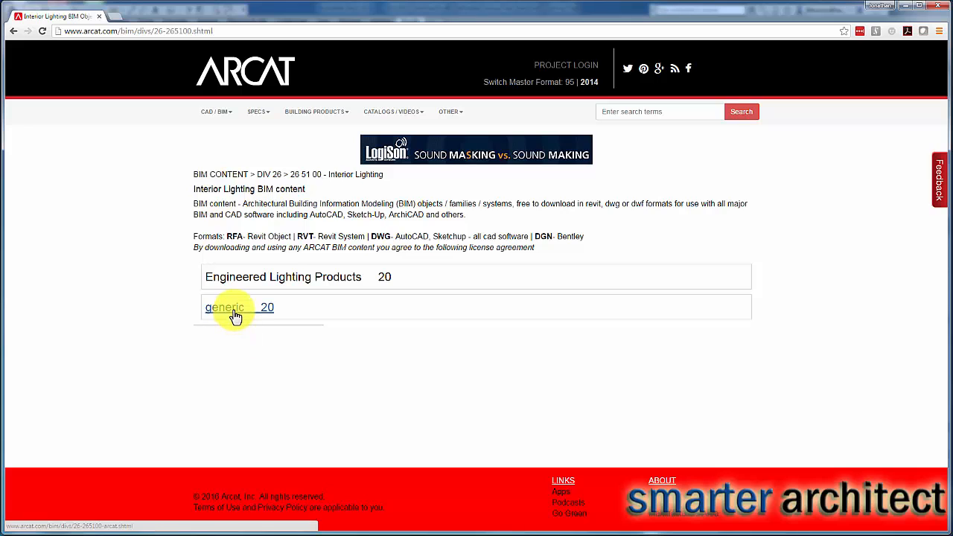
# Download the generic Fan Light 1 family for Revit 2015 and open the downloaded file.
pyautogui.click(224, 307)
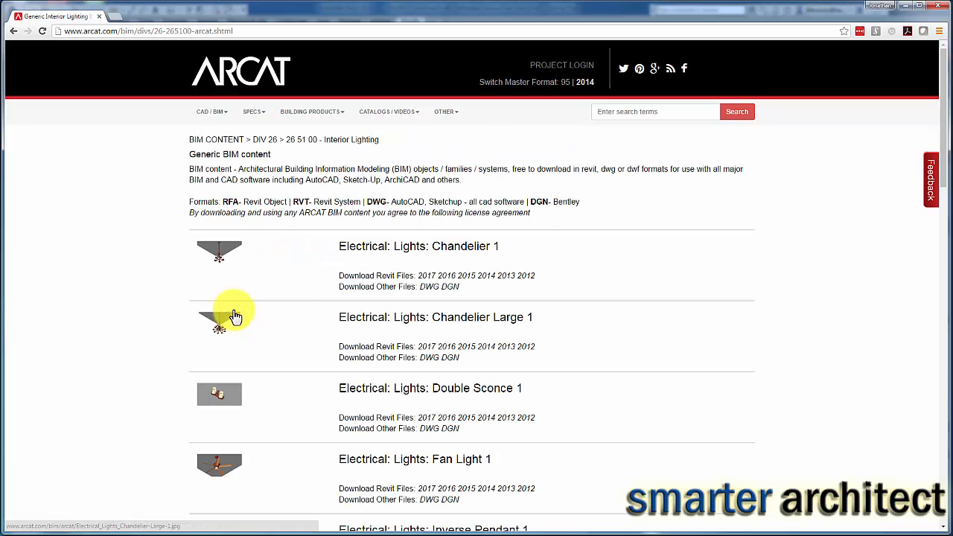
pyautogui.moveTo(411, 231)
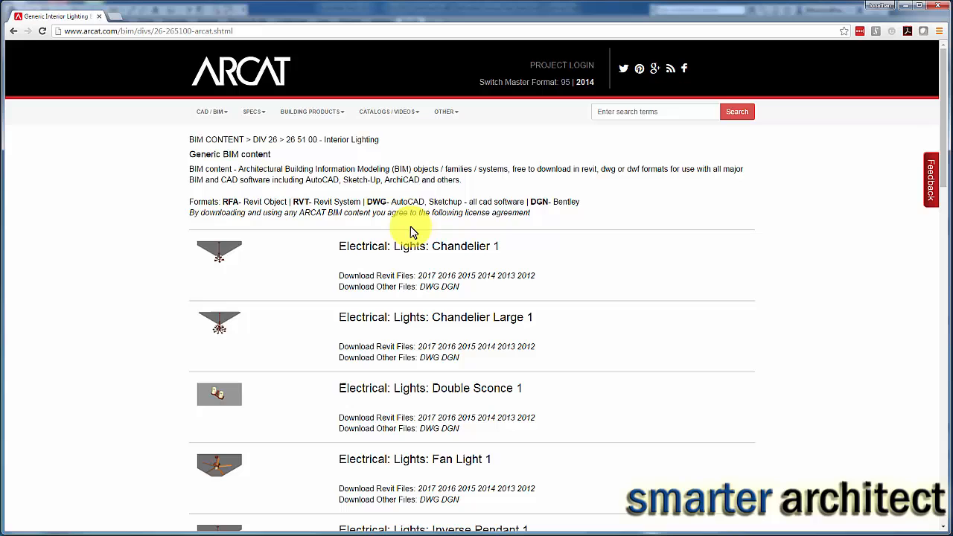
pyautogui.moveTo(423, 161)
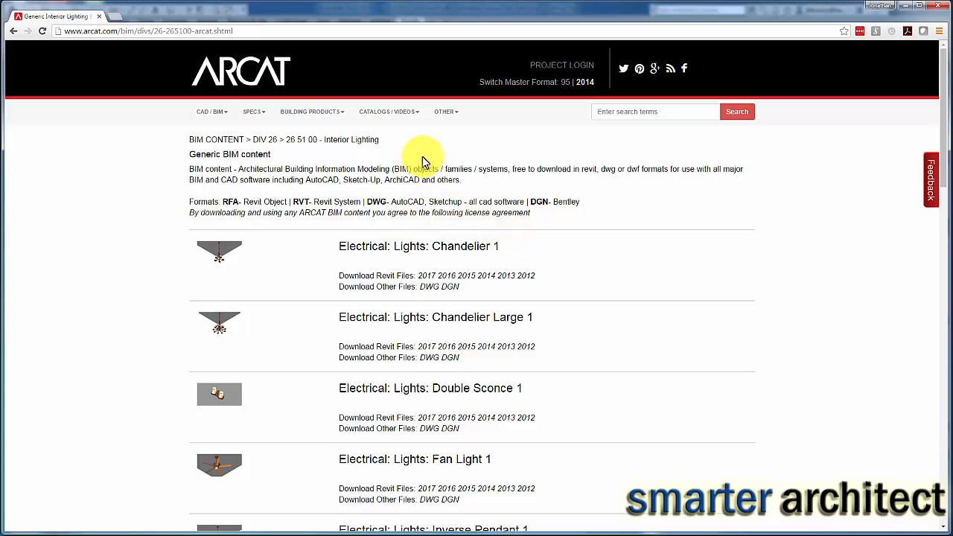
pyautogui.moveTo(491, 337)
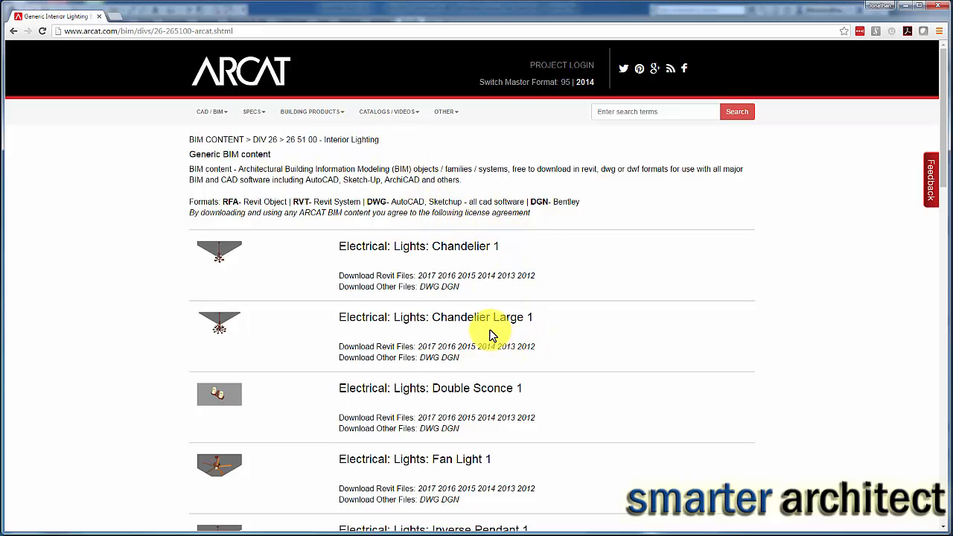
pyautogui.scroll(-3)
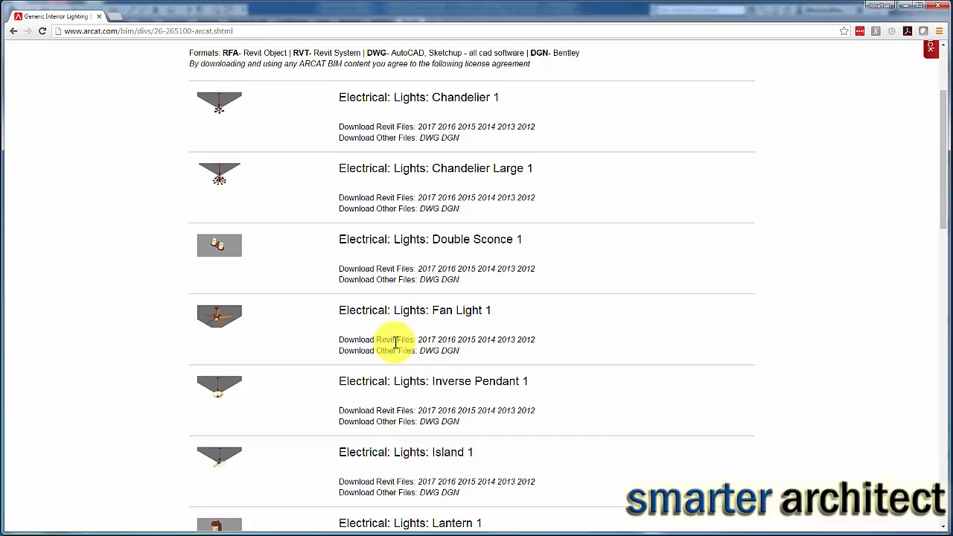
pyautogui.moveTo(224, 321)
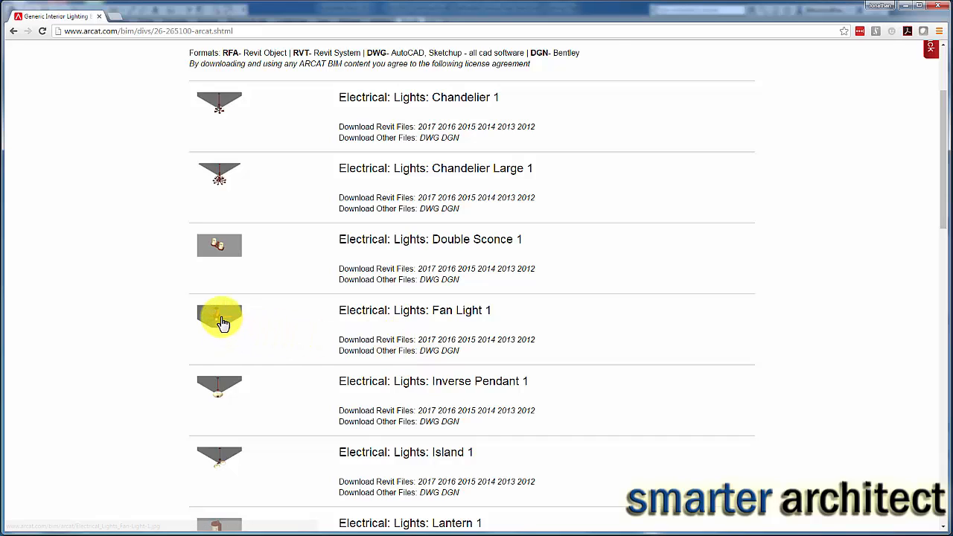
pyautogui.moveTo(465, 345)
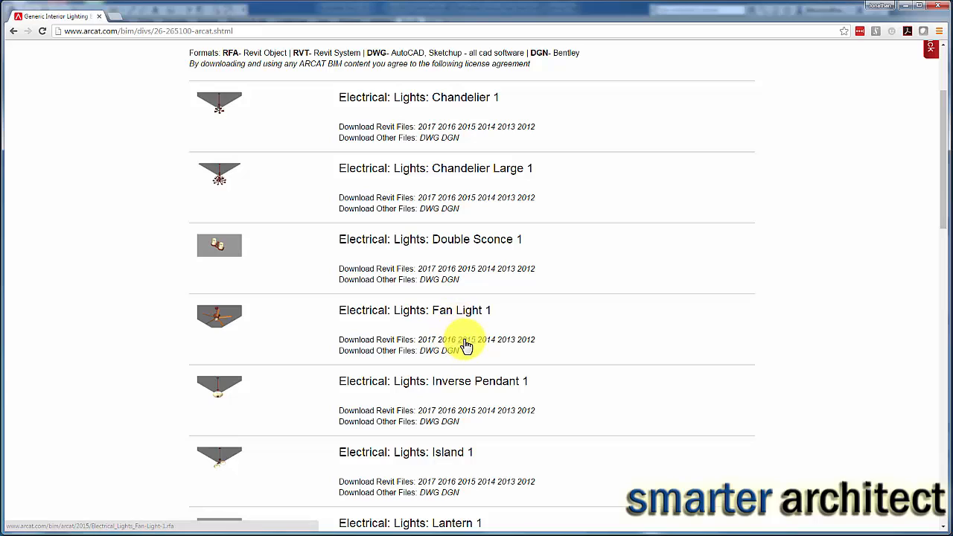
pyautogui.click(458, 339)
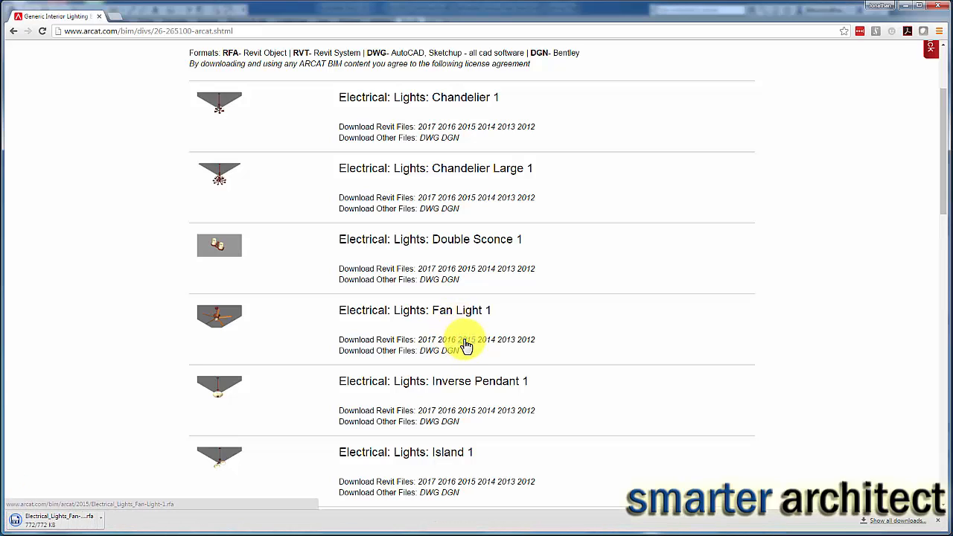
pyautogui.click(467, 340)
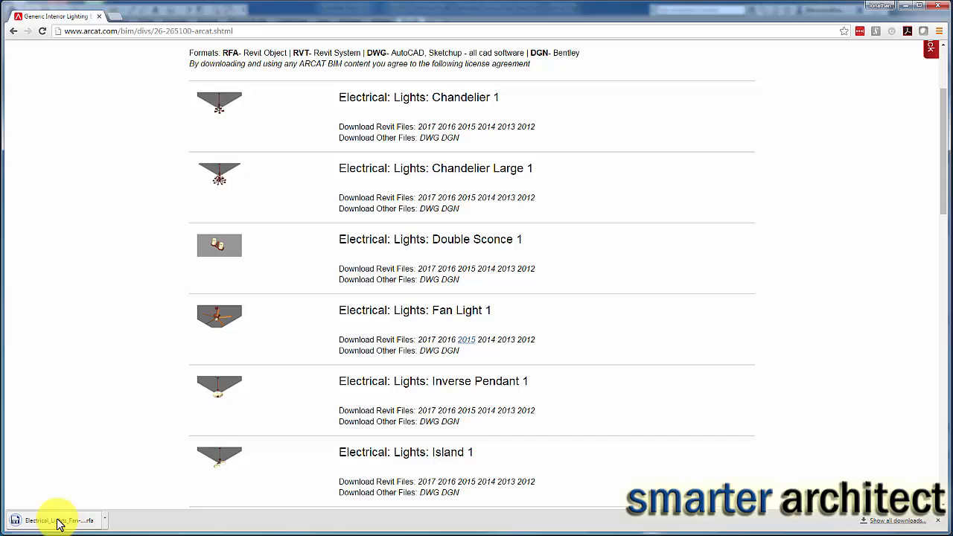
pyautogui.click(58, 521)
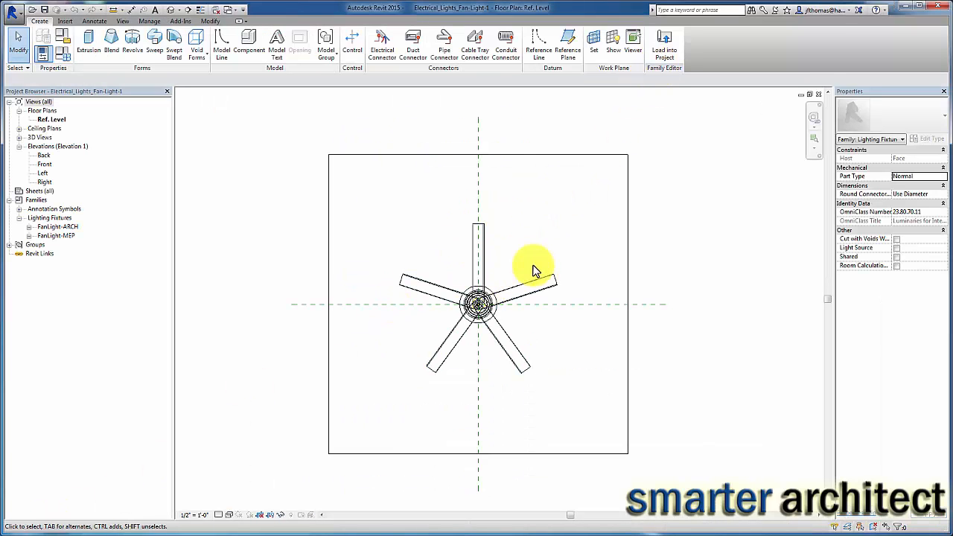
pyautogui.moveTo(664, 41)
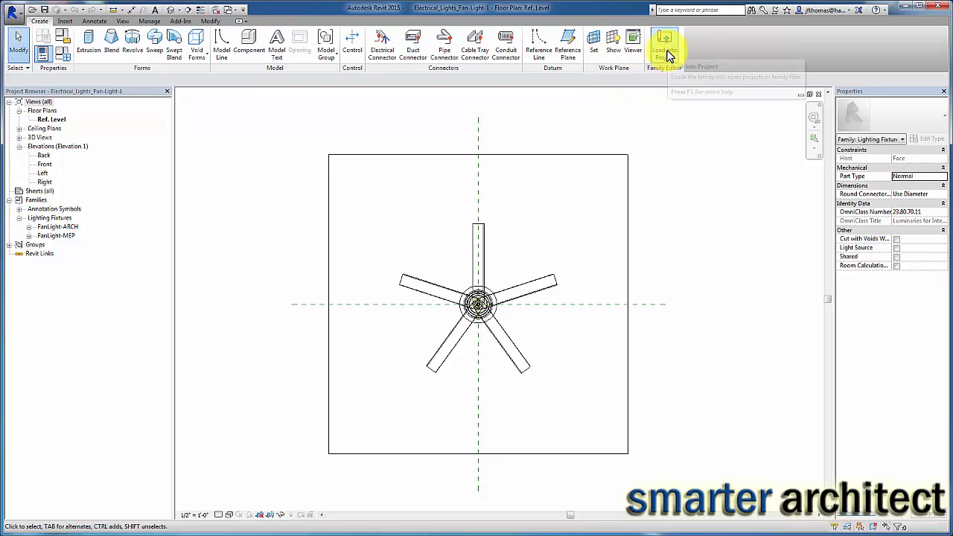
# Load Fan Light 1 into the open church project via Load into Project.
pyautogui.click(664, 44)
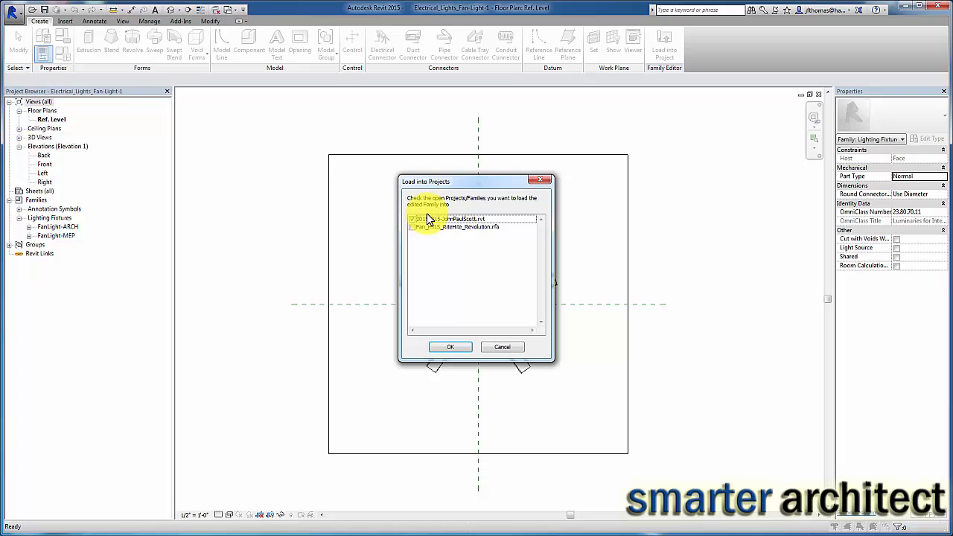
pyautogui.click(449, 346)
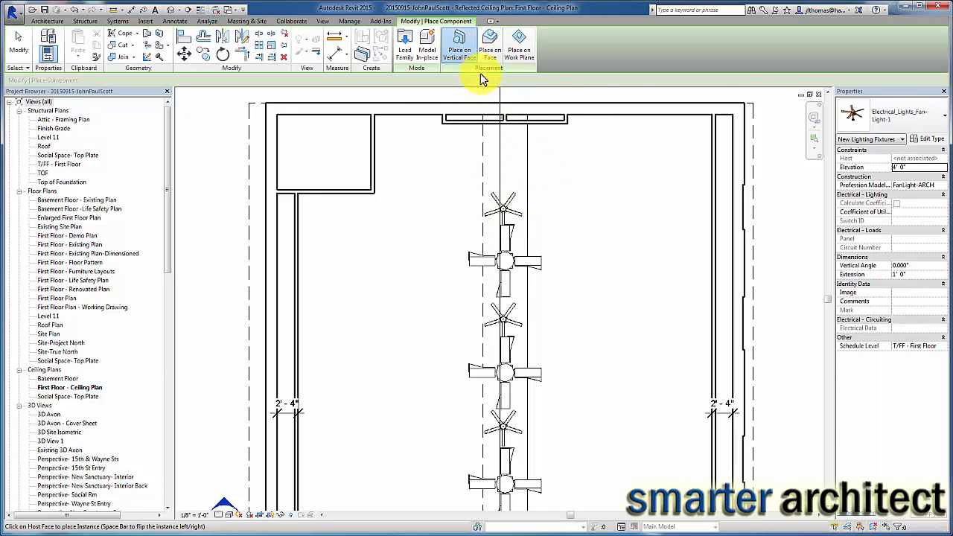
pyautogui.moveTo(458, 46)
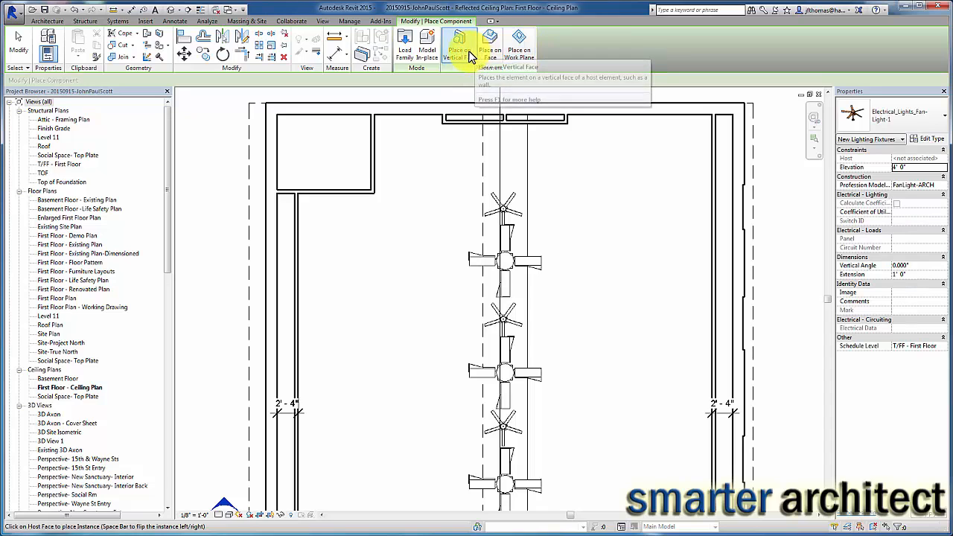
# Set the Fan Light 1 placement to Place on Face for attaching to the ceiling.
pyautogui.click(488, 42)
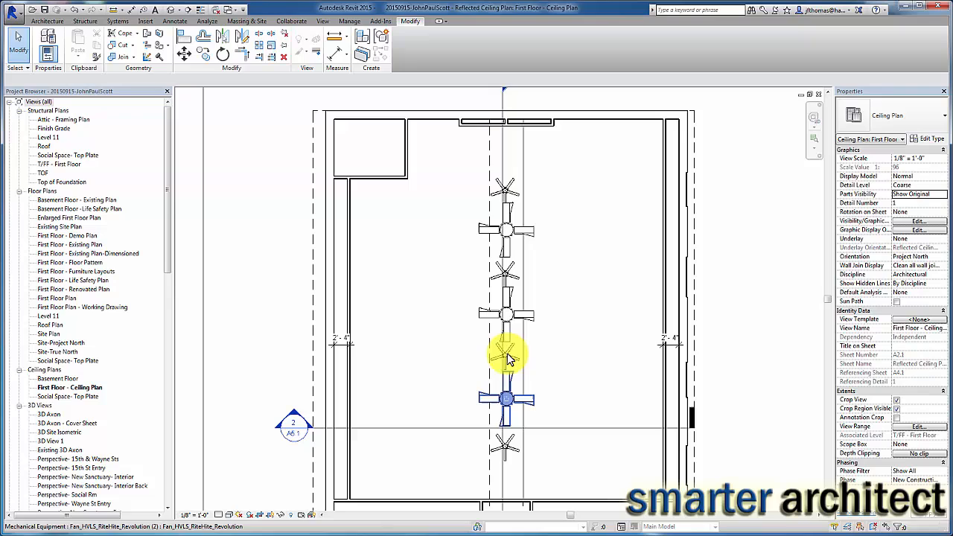
pyautogui.moveTo(509, 460)
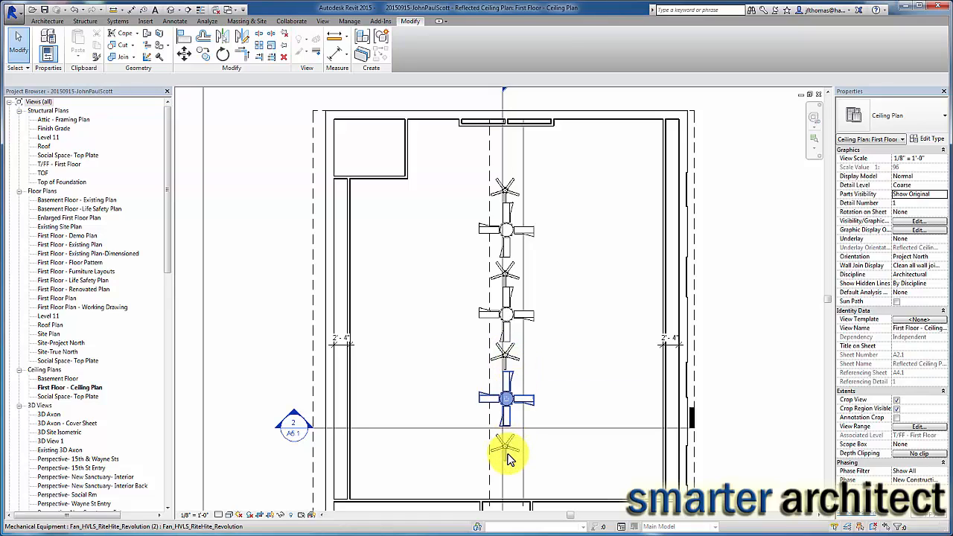
pyautogui.moveTo(509, 453)
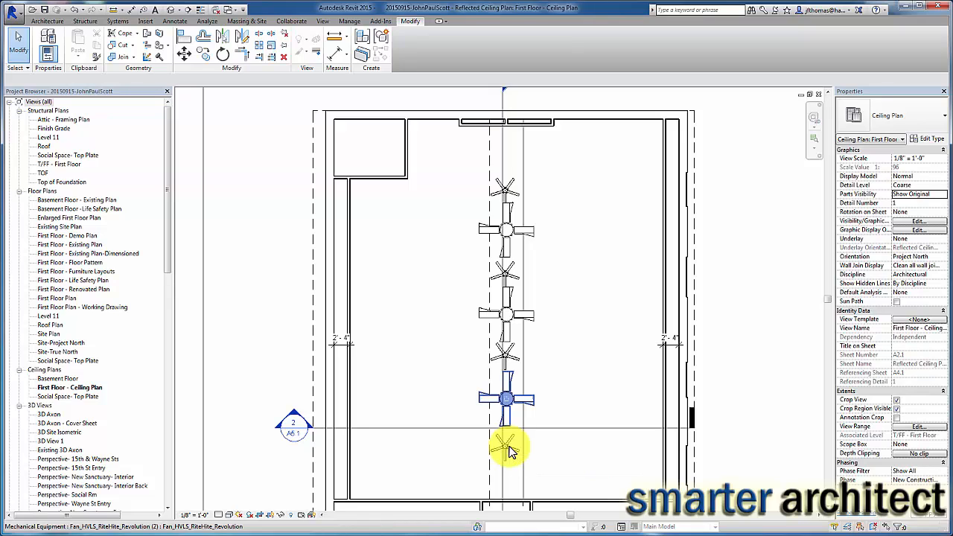
pyautogui.moveTo(509, 339)
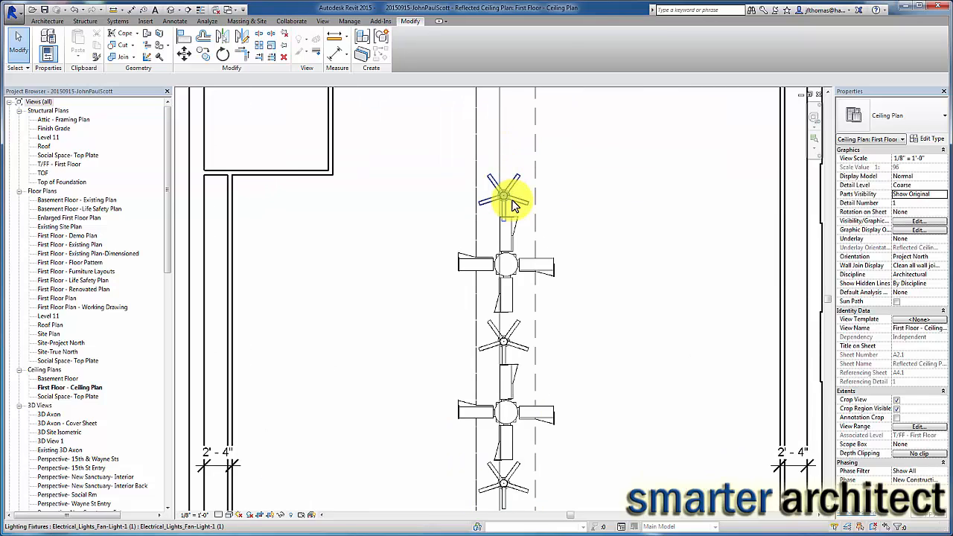
pyautogui.moveTo(515, 207)
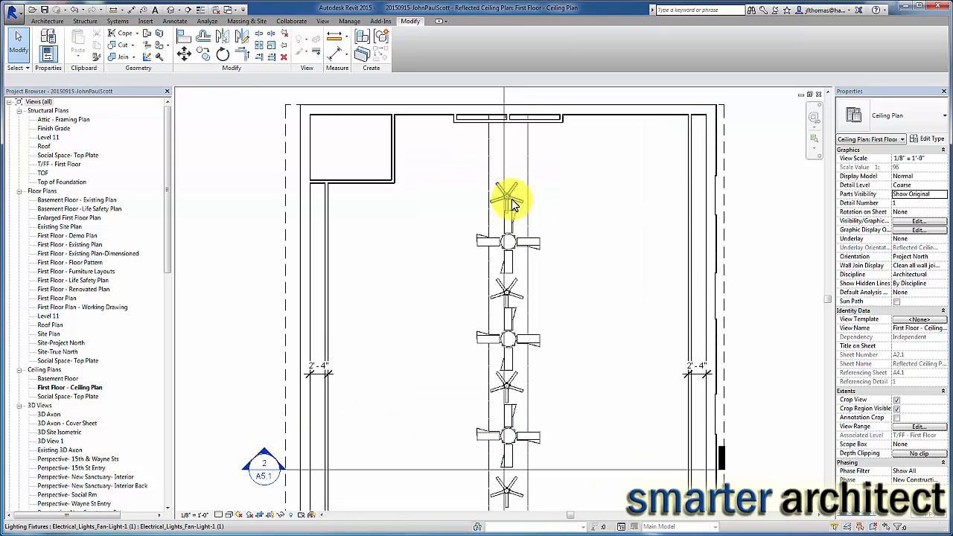
pyautogui.moveTo(509, 221)
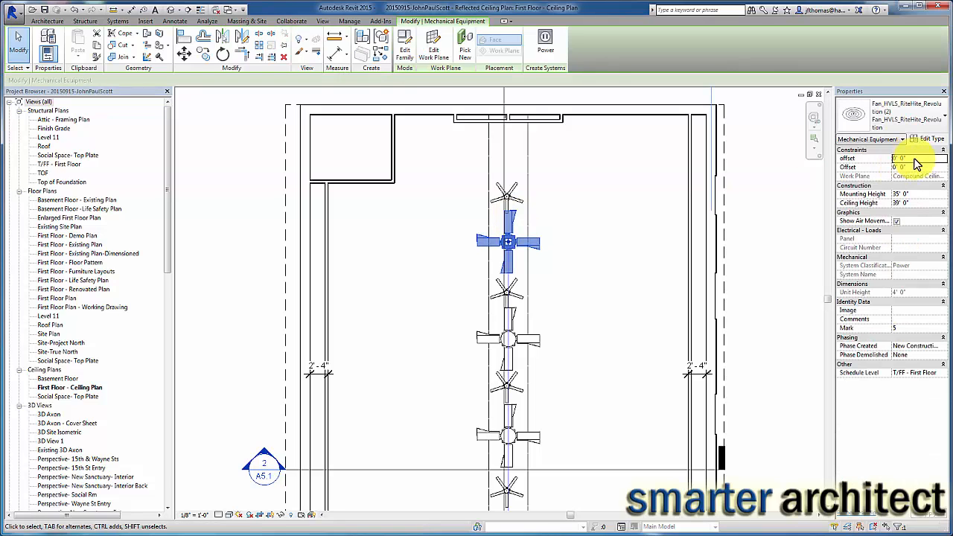
# Review the Revolution fan's type parameters, scrolling to the ARCAT product and LEED URLs.
pyautogui.click(933, 139)
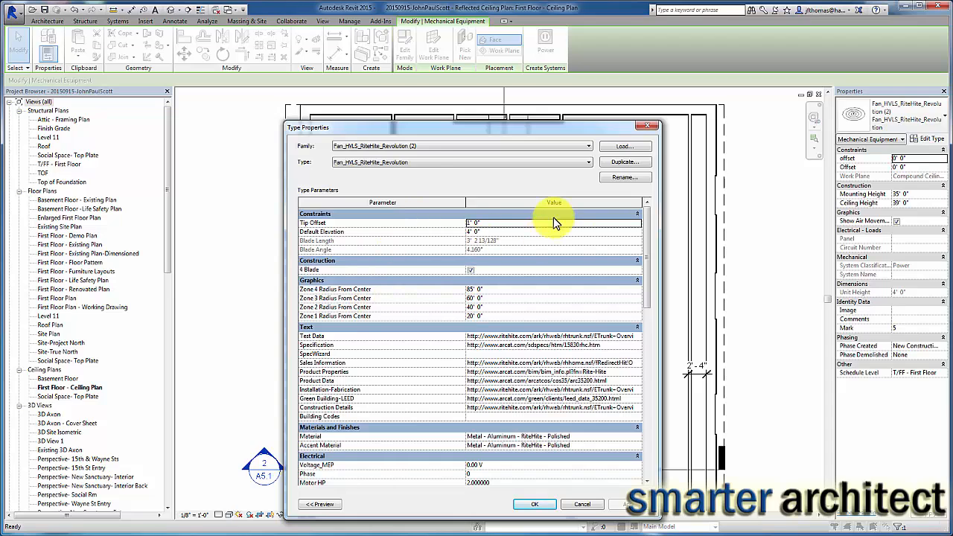
pyautogui.moveTo(648, 229)
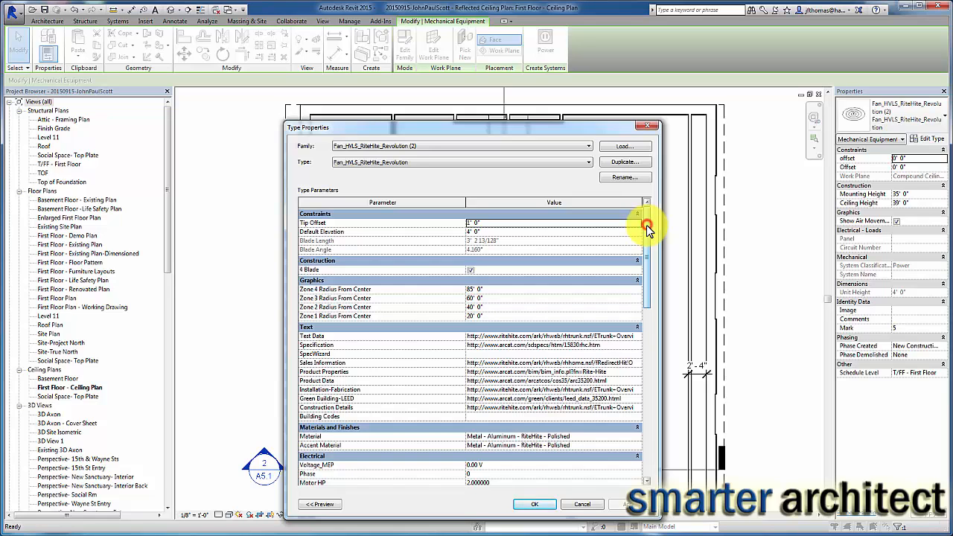
pyautogui.scroll(-3)
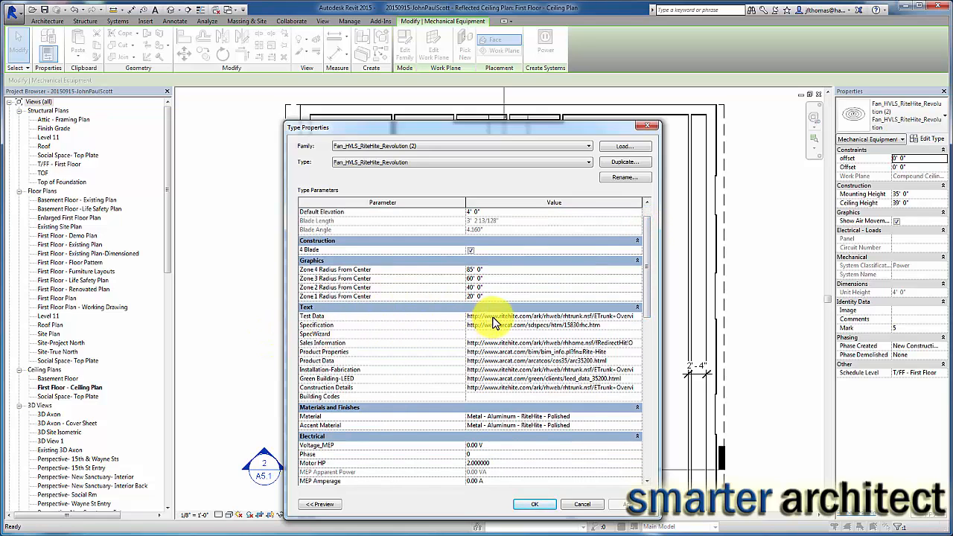
pyautogui.moveTo(622, 336)
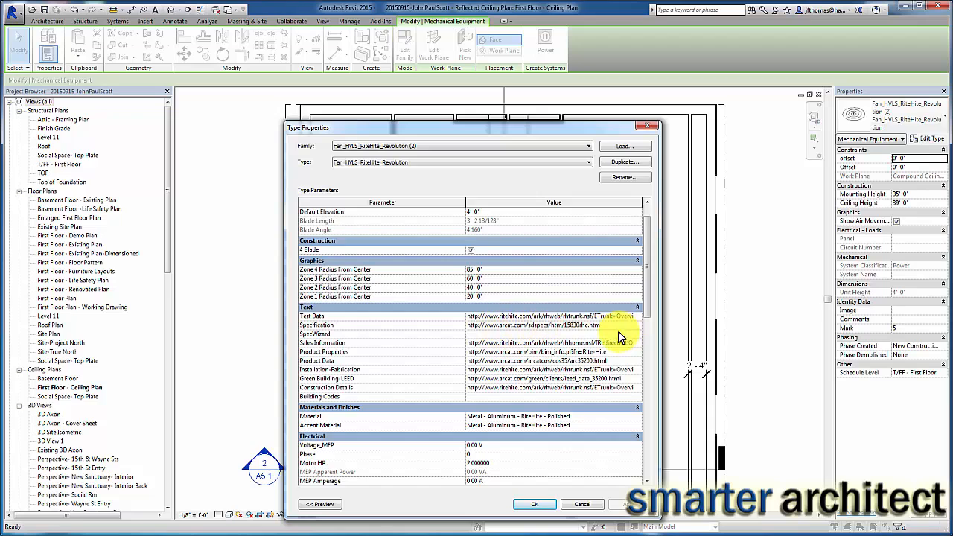
pyautogui.moveTo(601, 329)
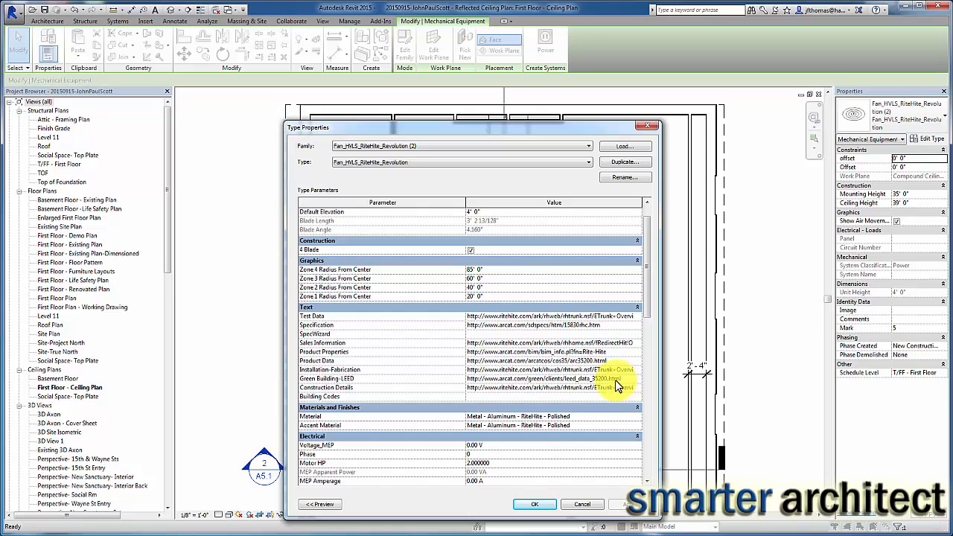
pyautogui.moveTo(640, 380)
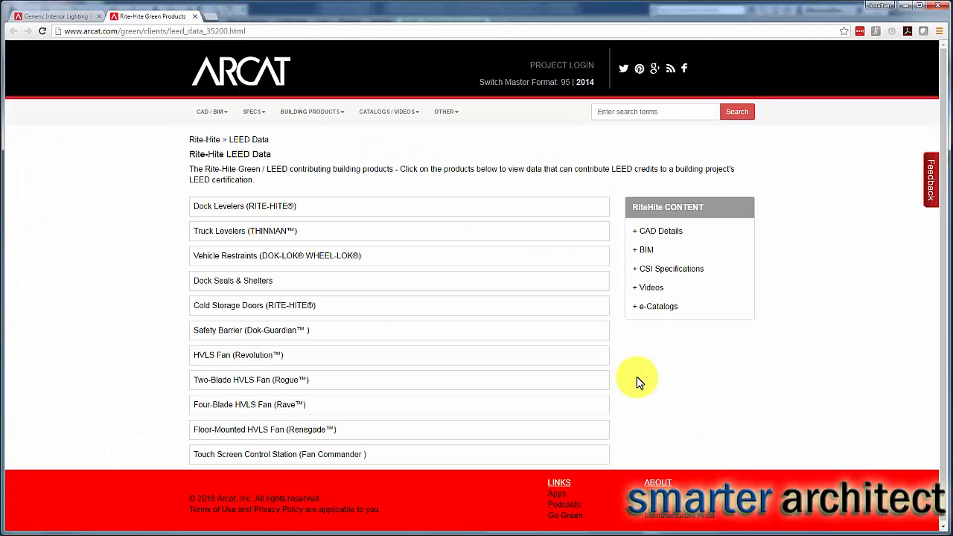
pyautogui.moveTo(357, 326)
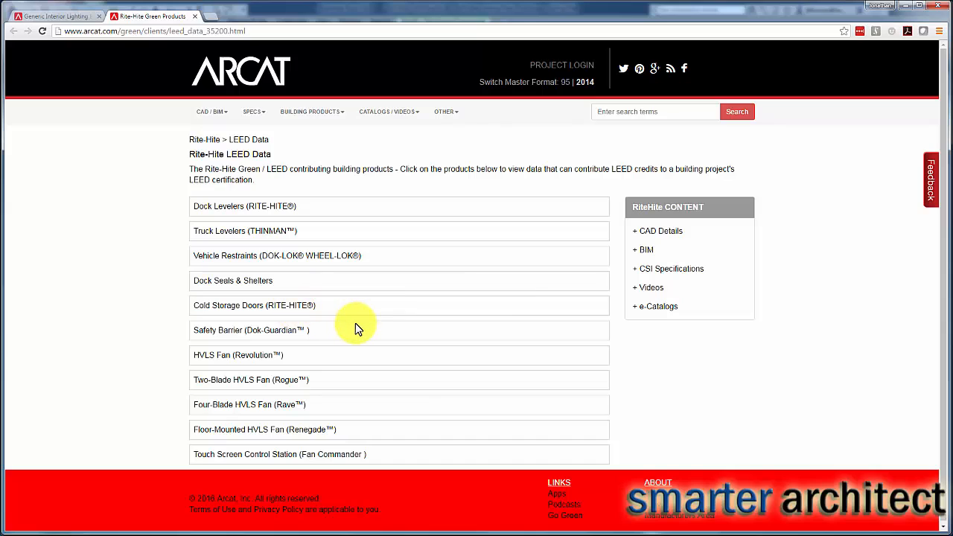
pyautogui.moveTo(401, 333)
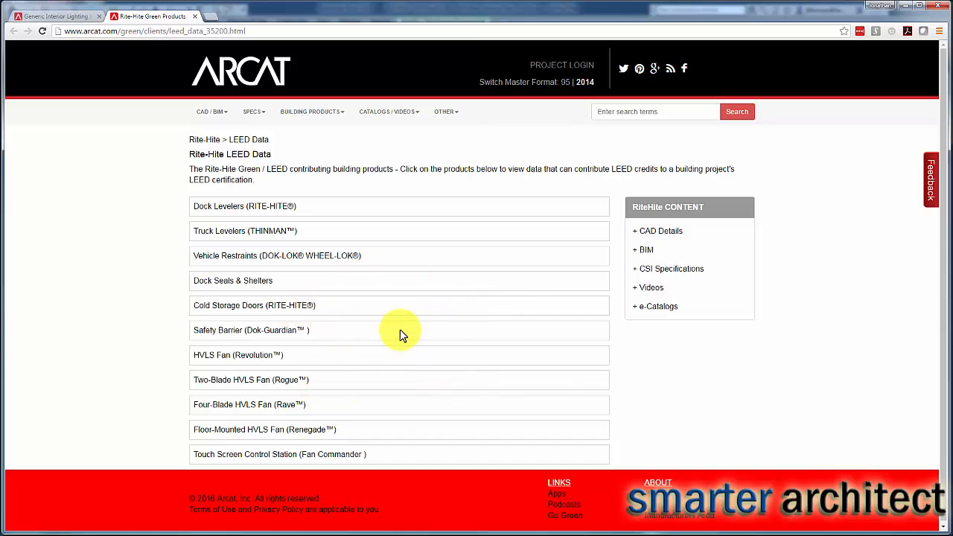
pyautogui.moveTo(254, 410)
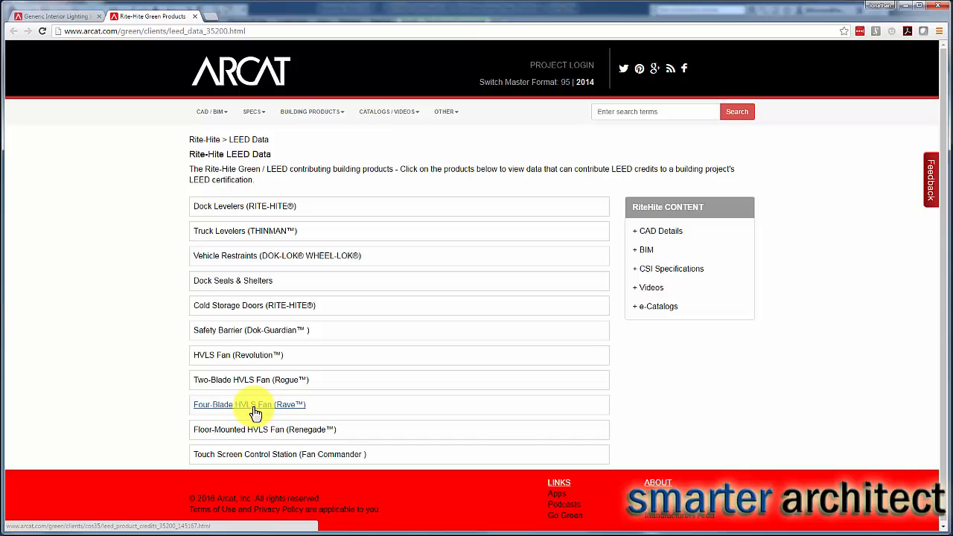
# View the Four-Blade HVLS Fan's LEED credits, then follow the fan type's Specification URL.
pyautogui.click(253, 405)
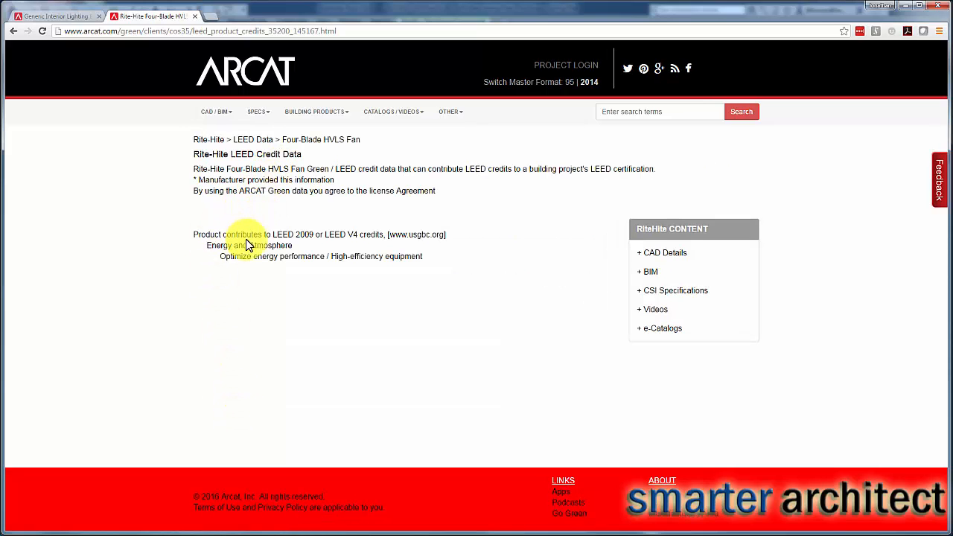
pyautogui.moveTo(216, 256)
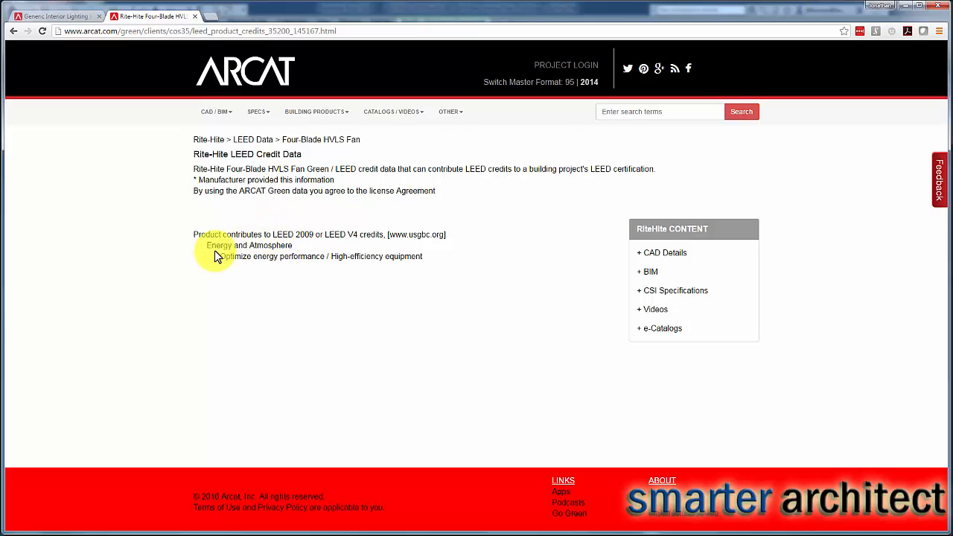
pyautogui.moveTo(382, 274)
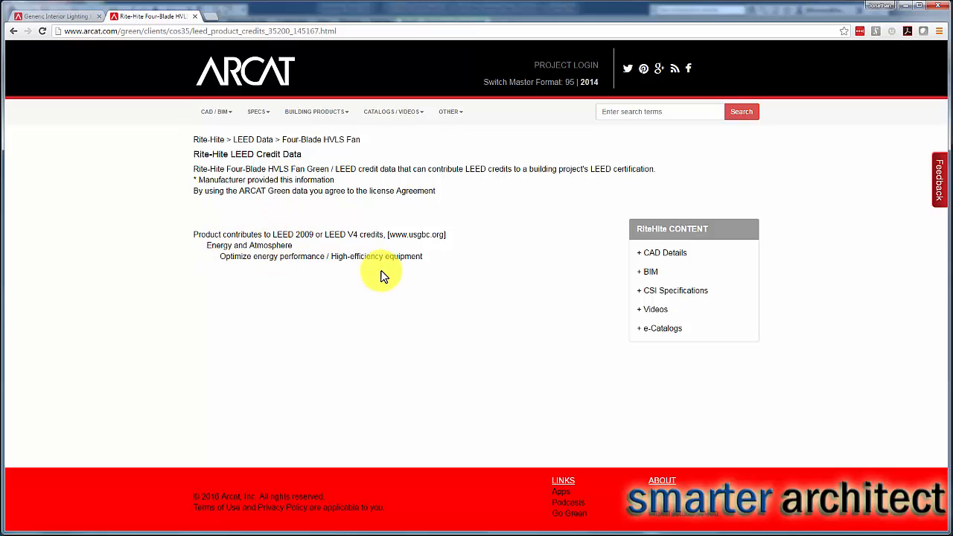
pyautogui.moveTo(393, 266)
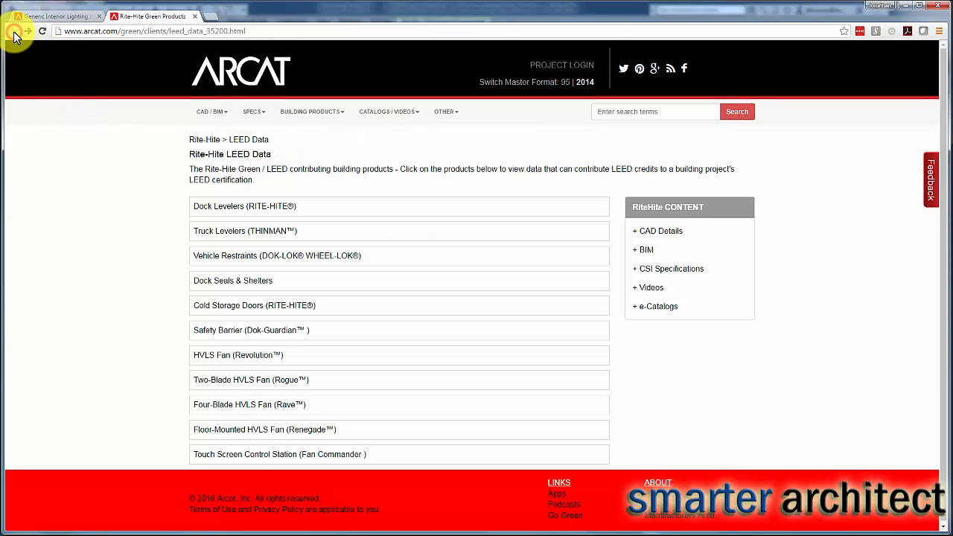
pyautogui.moveTo(134, 31)
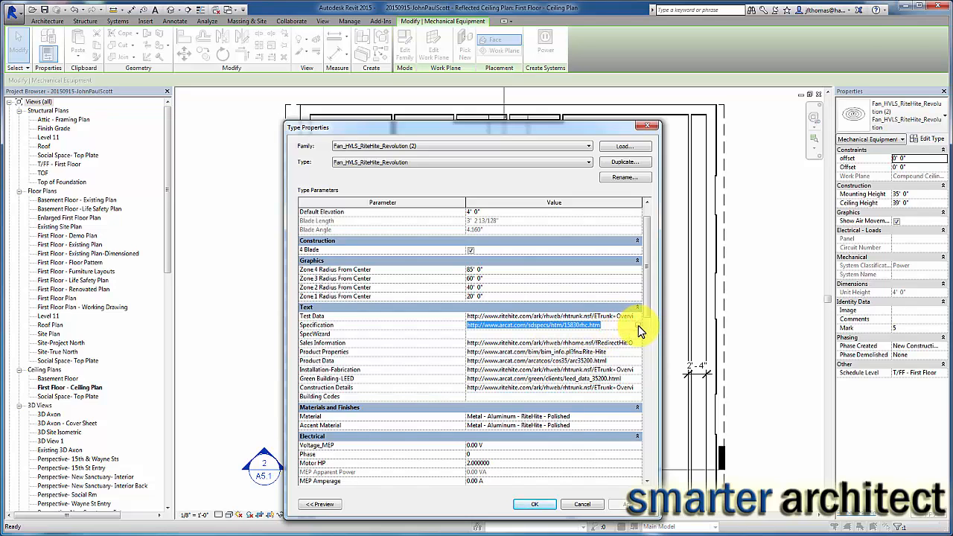
pyautogui.click(545, 325)
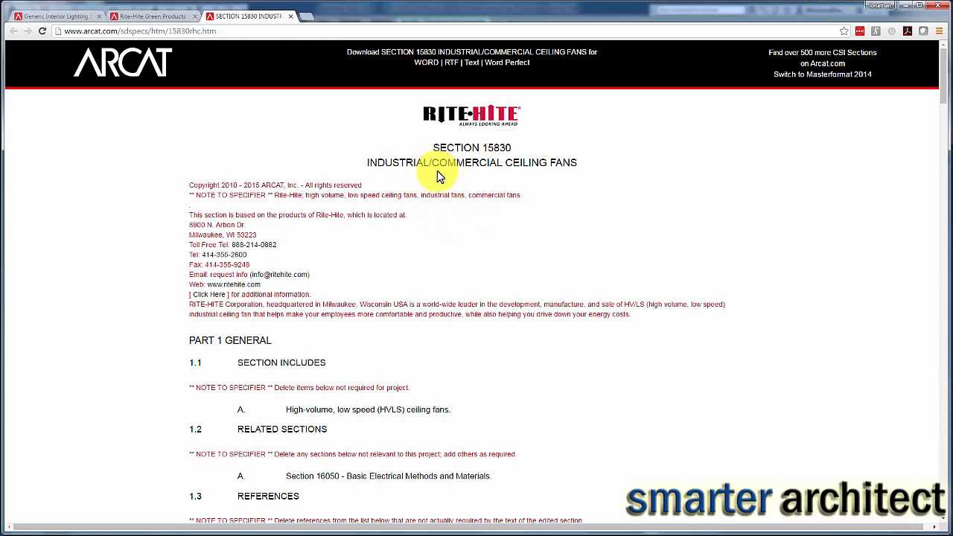
pyautogui.moveTo(441, 220)
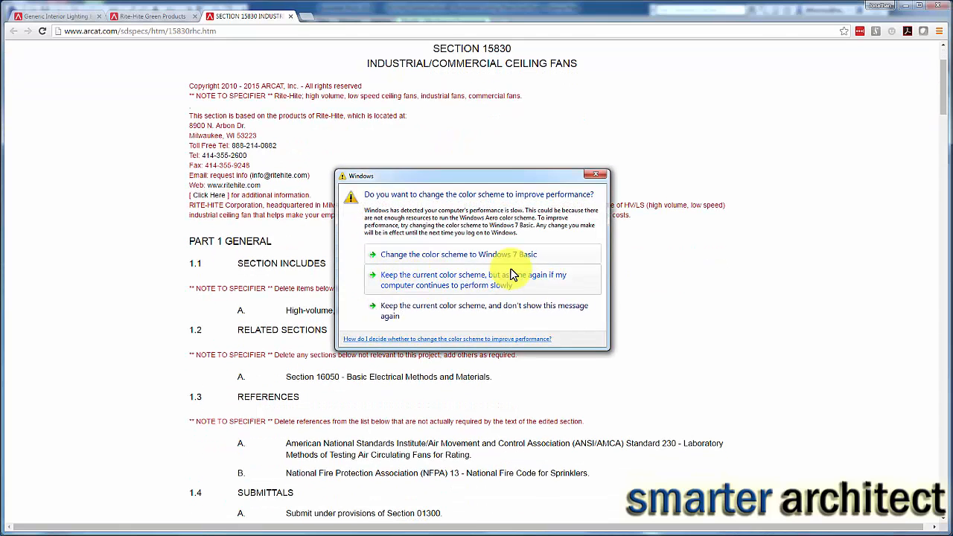
pyautogui.click(461, 280)
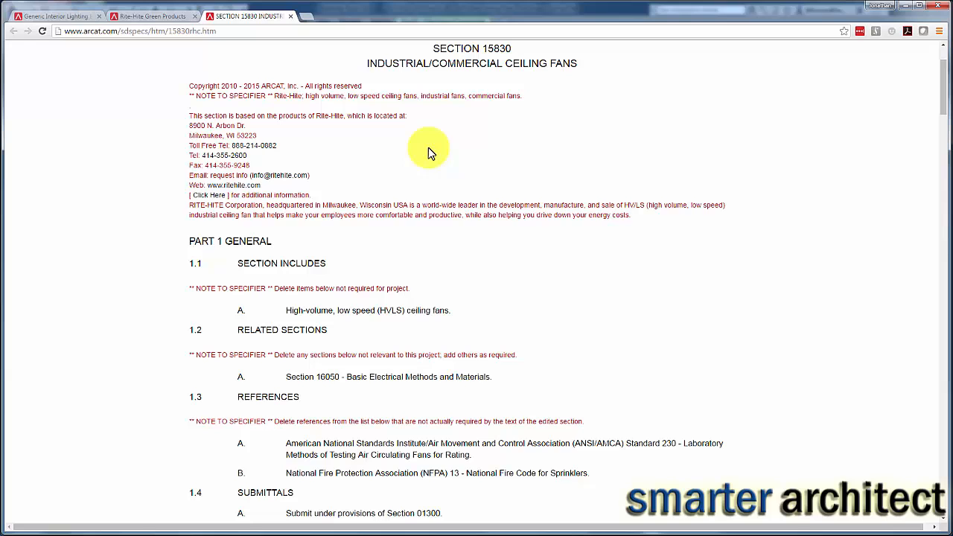
pyautogui.moveTo(545, 128)
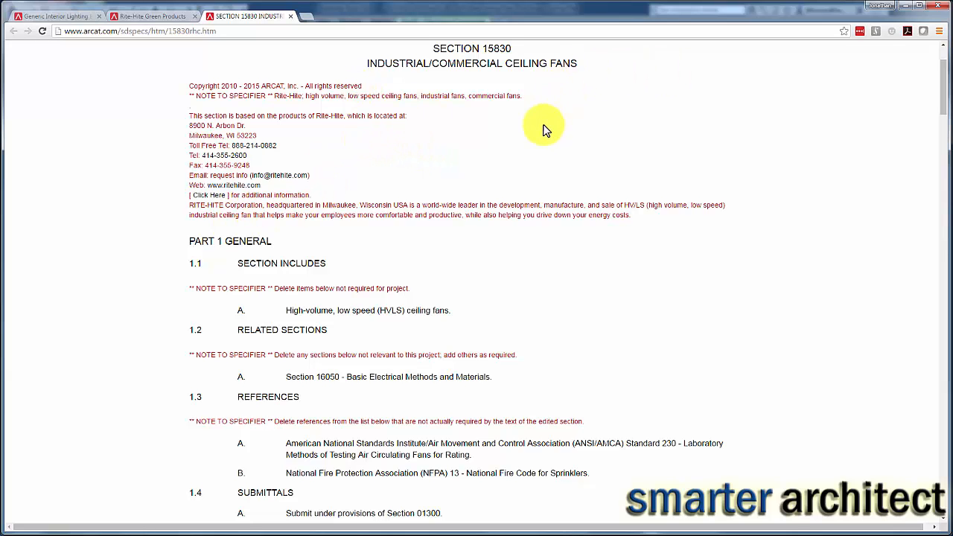
pyautogui.scroll(-3)
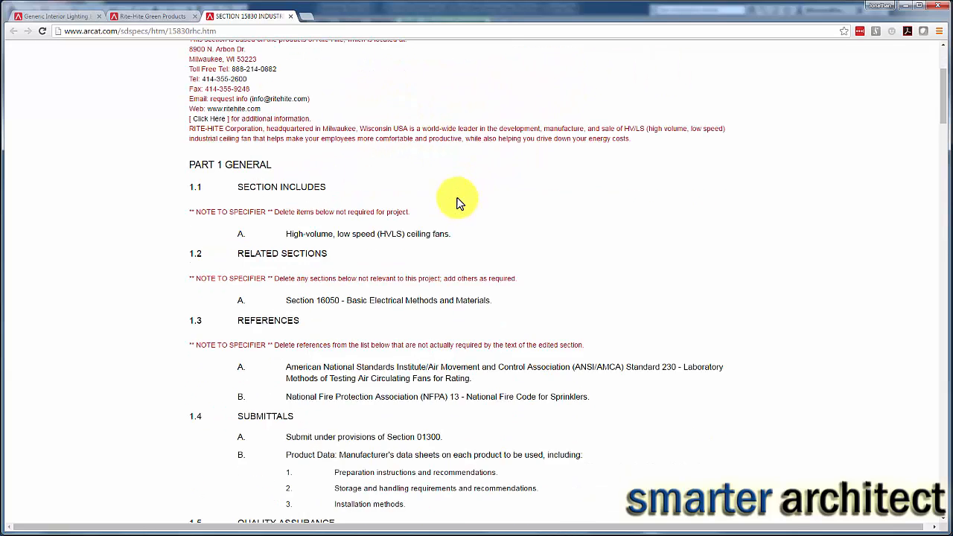
pyautogui.scroll(-3)
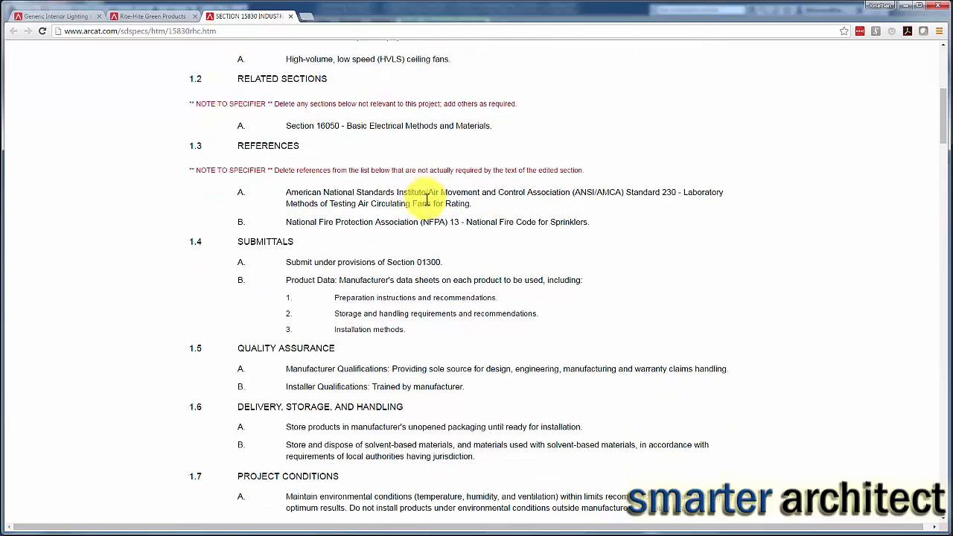
pyautogui.scroll(-3)
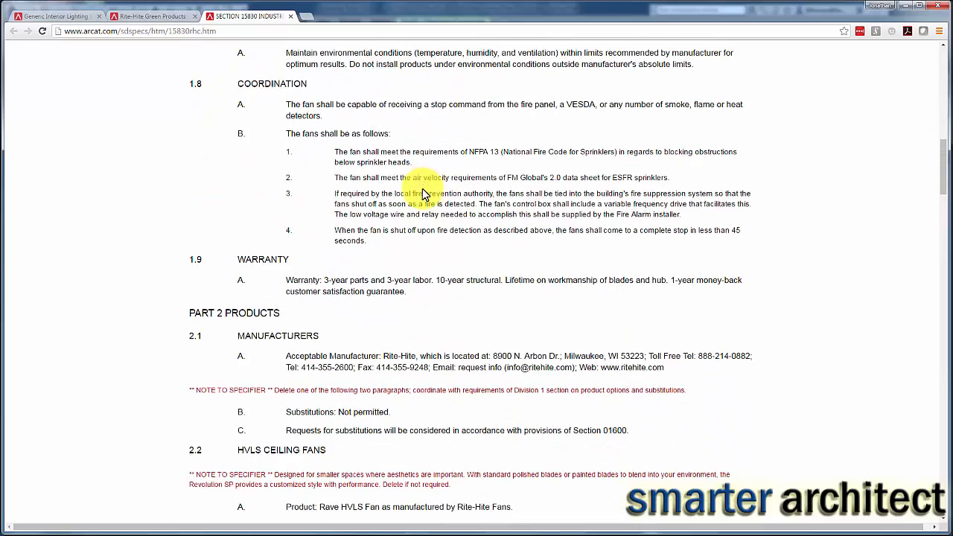
pyautogui.scroll(-3)
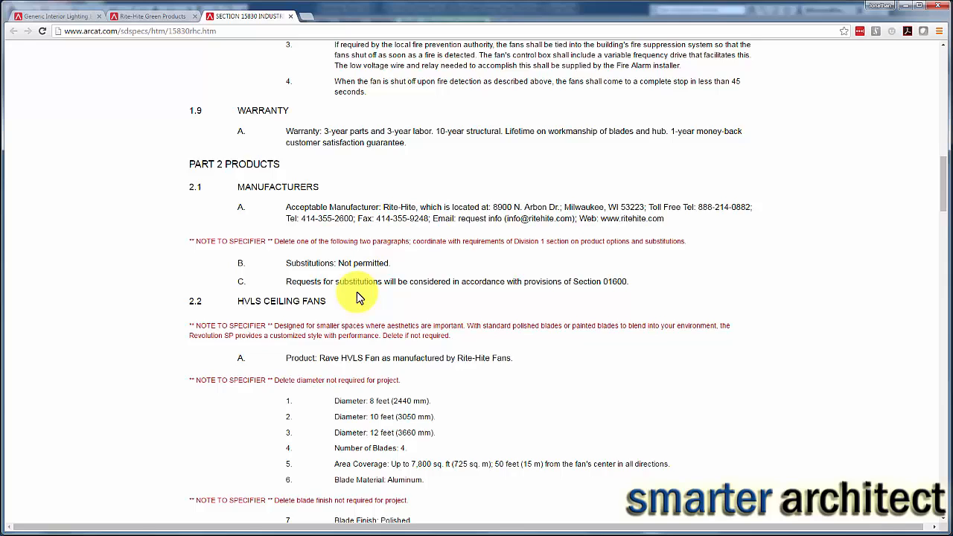
pyautogui.scroll(-3)
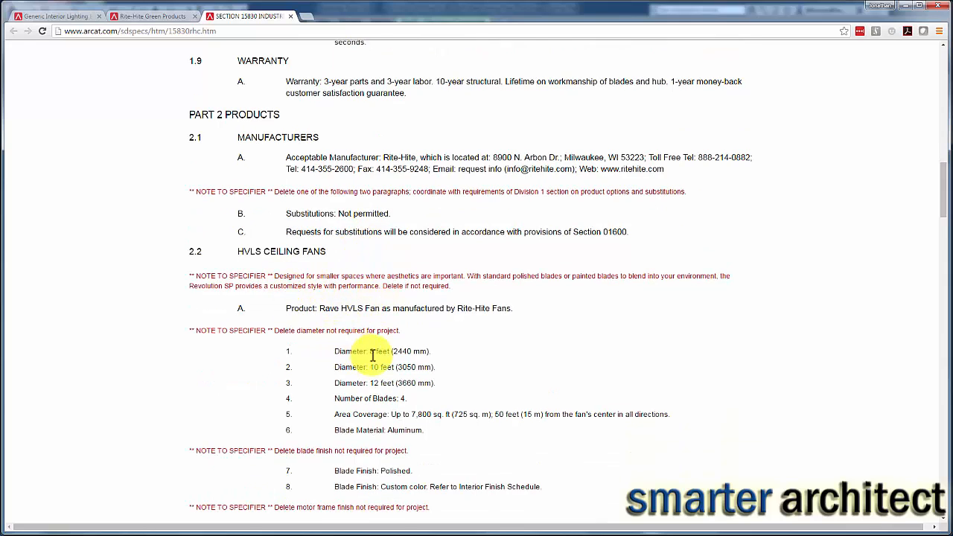
pyautogui.moveTo(375, 331)
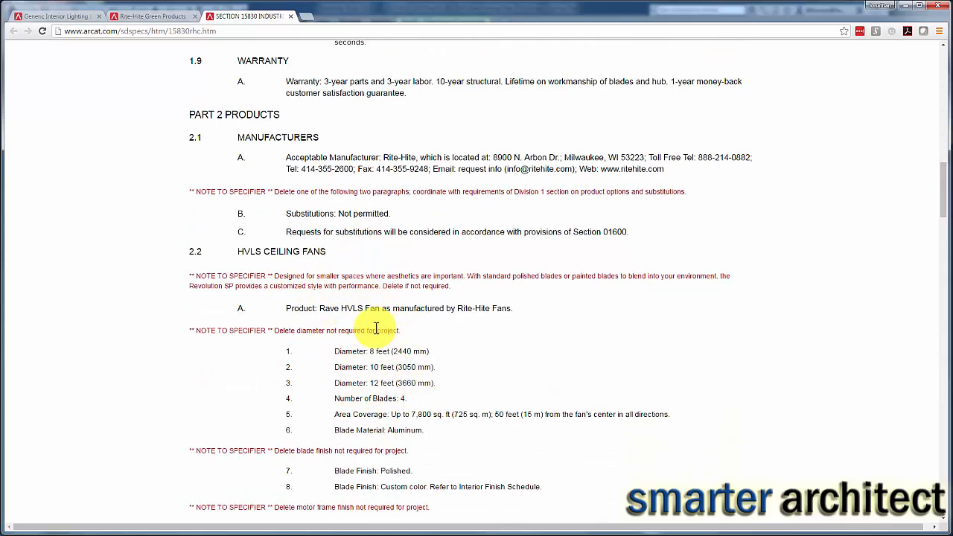
pyautogui.scroll(-3)
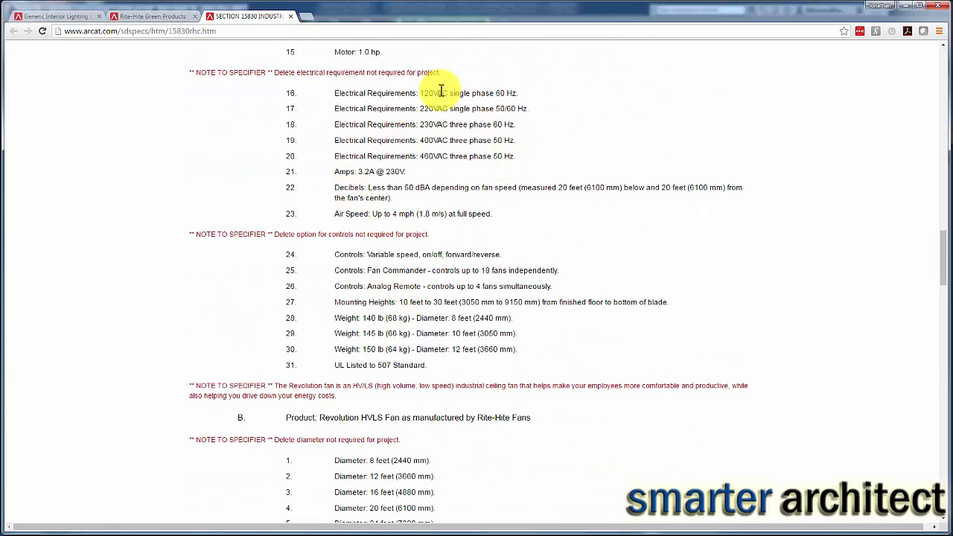
pyautogui.moveTo(429, 212)
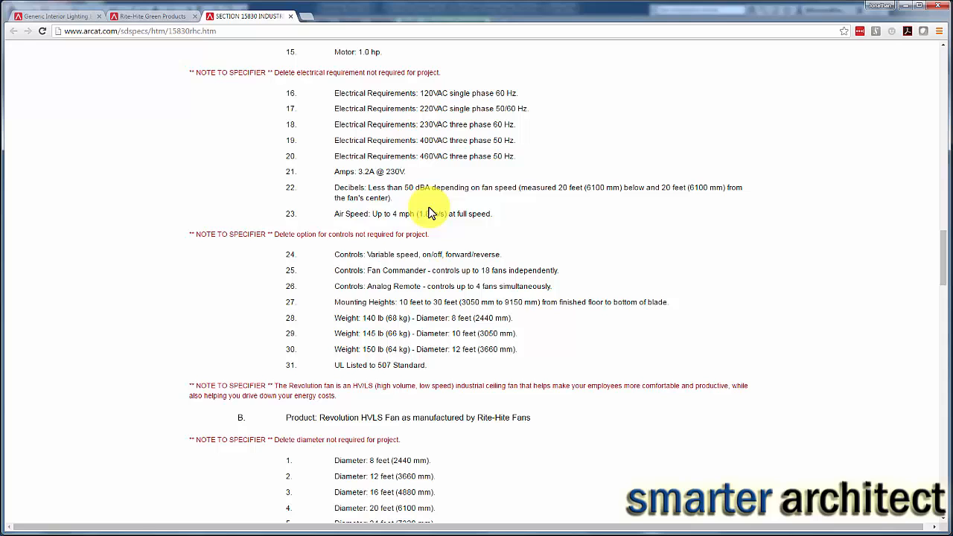
pyautogui.scroll(-3)
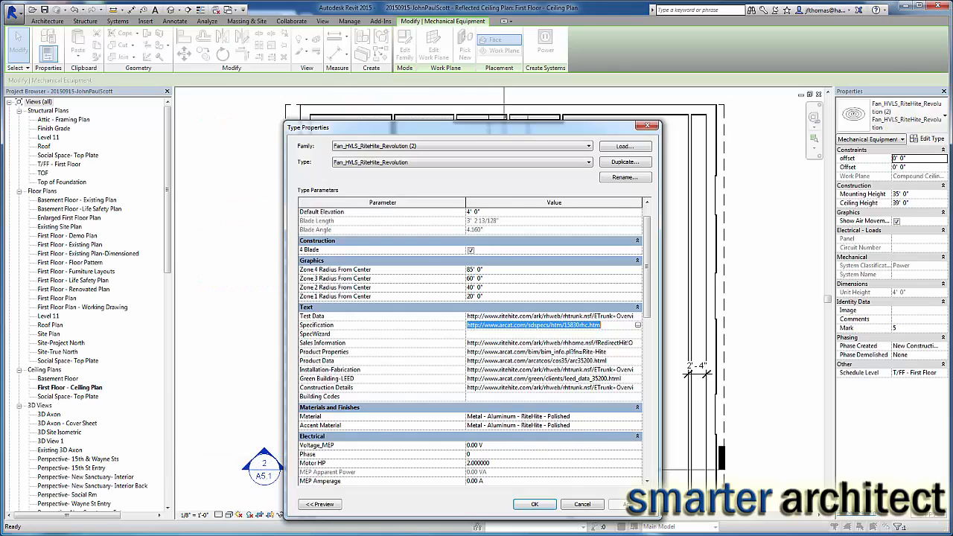
# Confirm OK in Type Properties to return to the First Floor ceiling plan with fans.
pyautogui.click(533, 503)
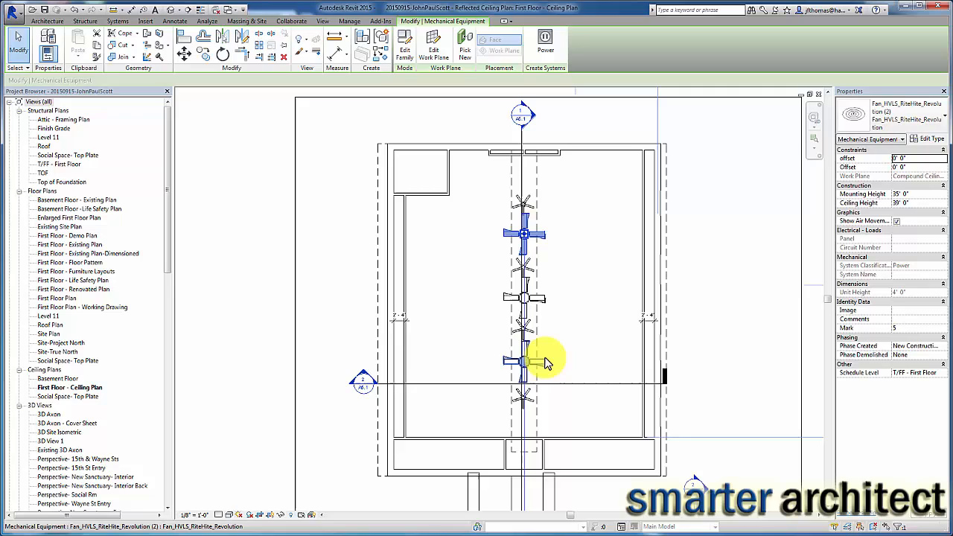
pyautogui.moveTo(545, 363)
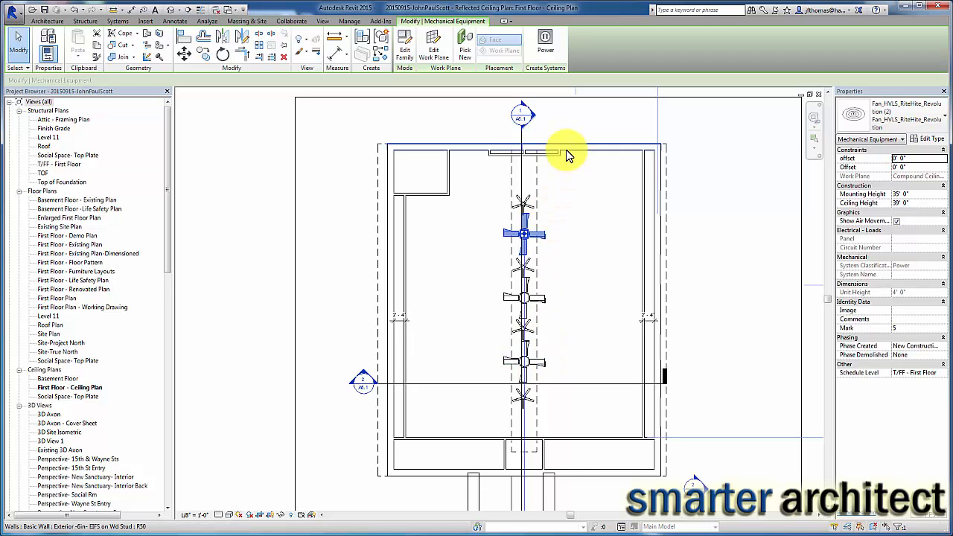
pyautogui.moveTo(567, 155)
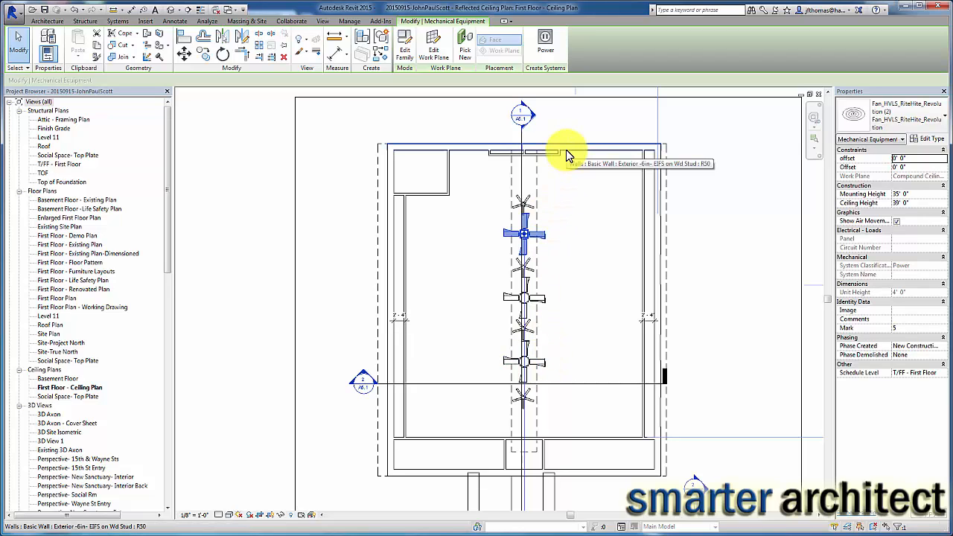
pyautogui.moveTo(560, 202)
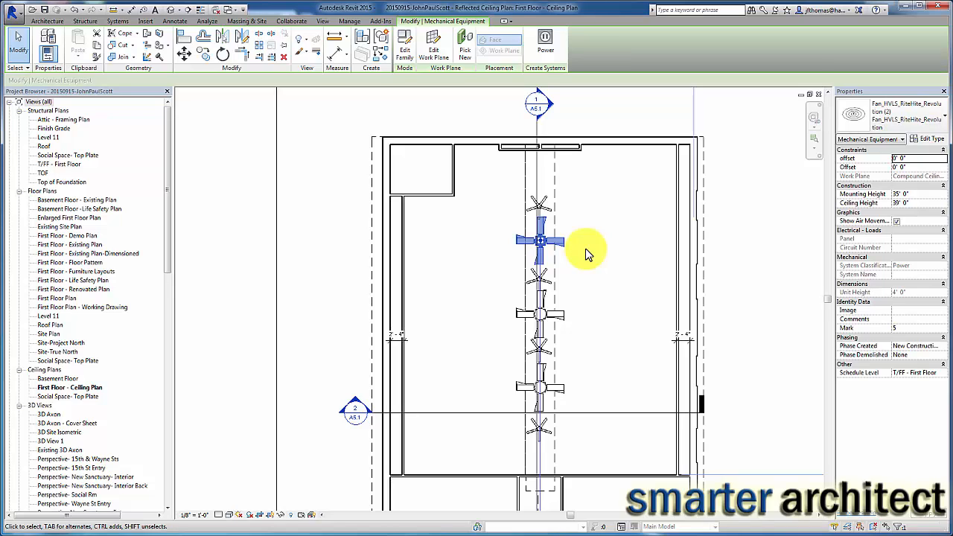
pyautogui.moveTo(547, 331)
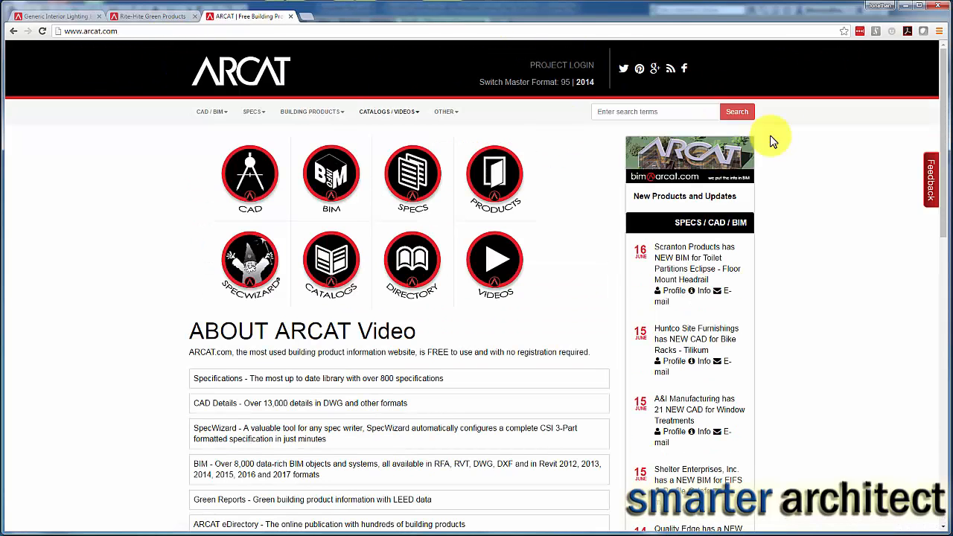
pyautogui.moveTo(318, 212)
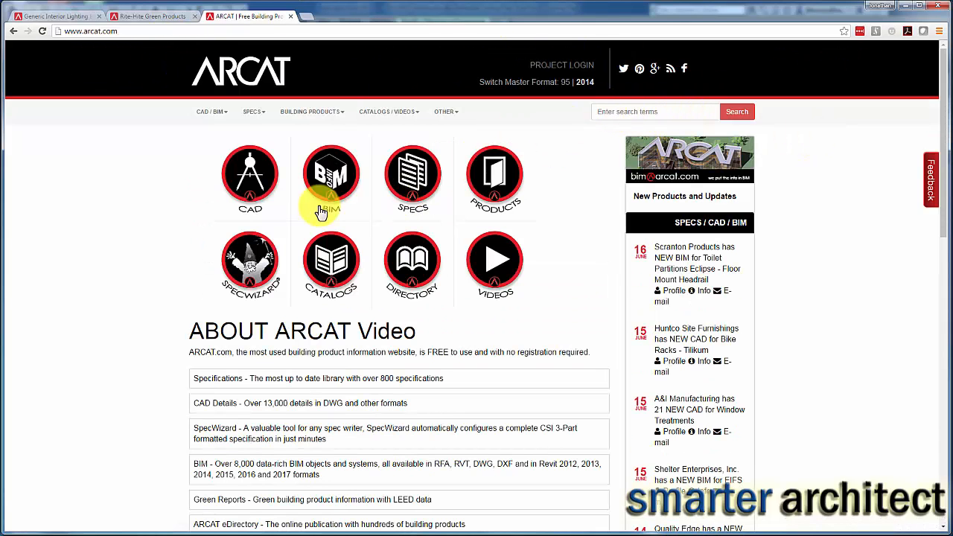